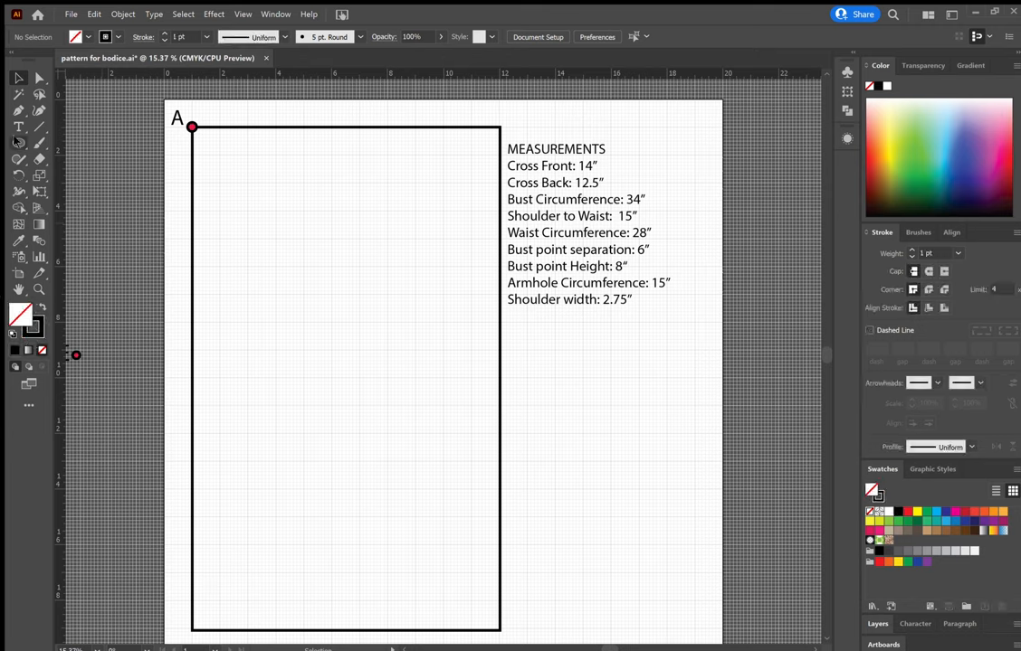
pyautogui.moveTo(127, 383)
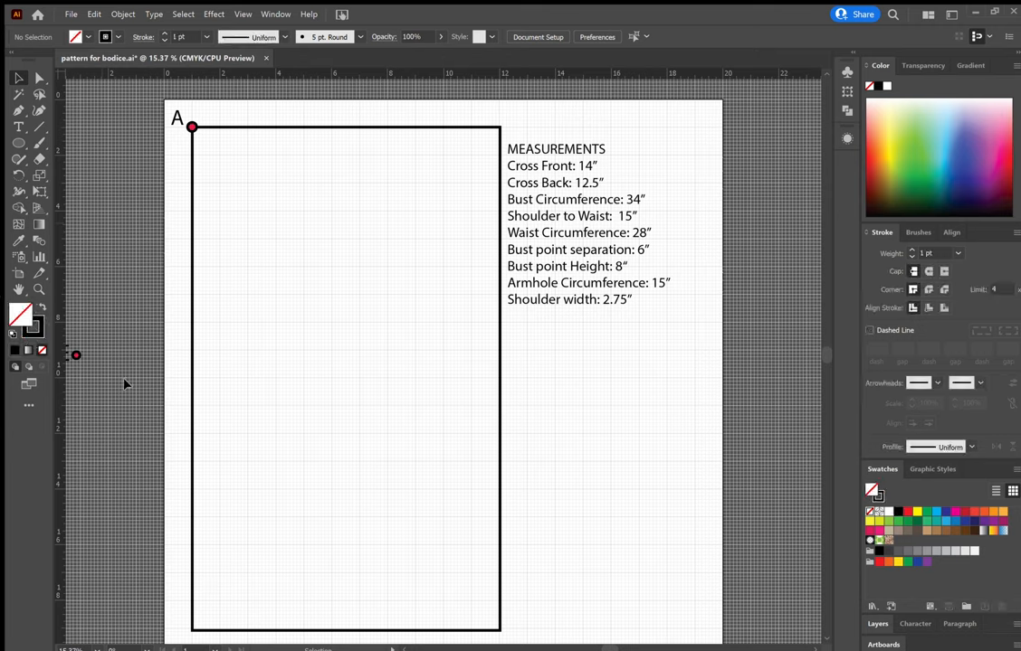
pyautogui.moveTo(304, 366)
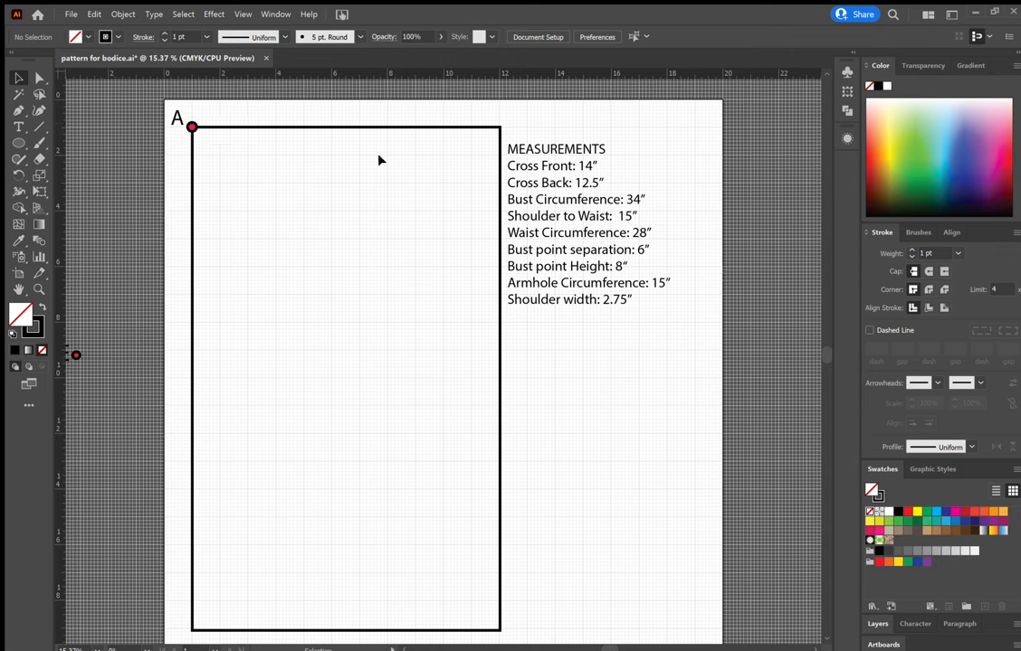
pyautogui.moveTo(159, 264)
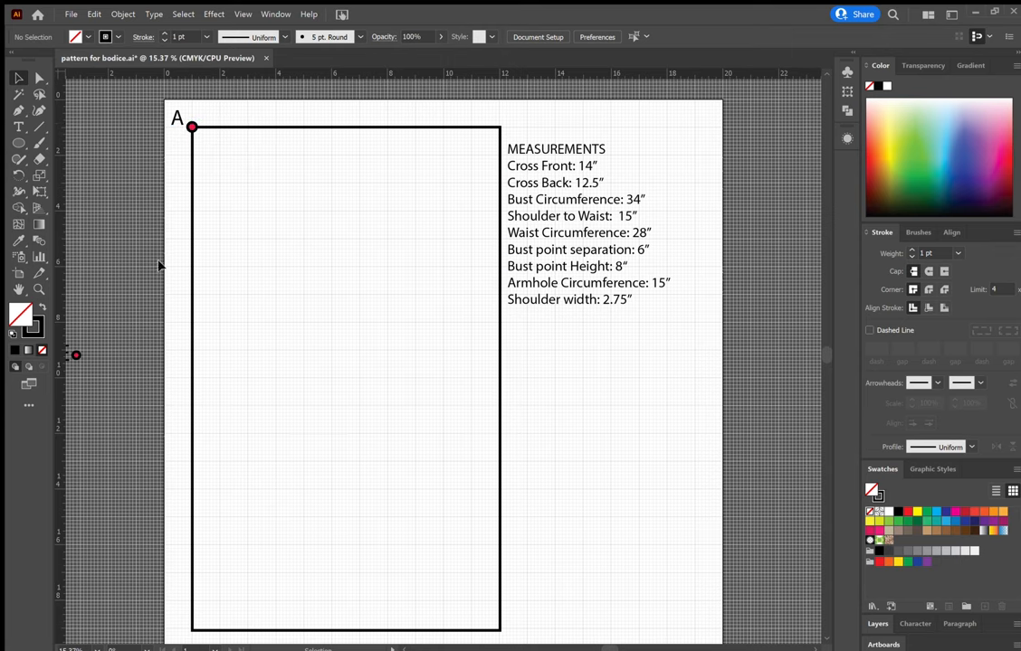
pyautogui.moveTo(176, 190)
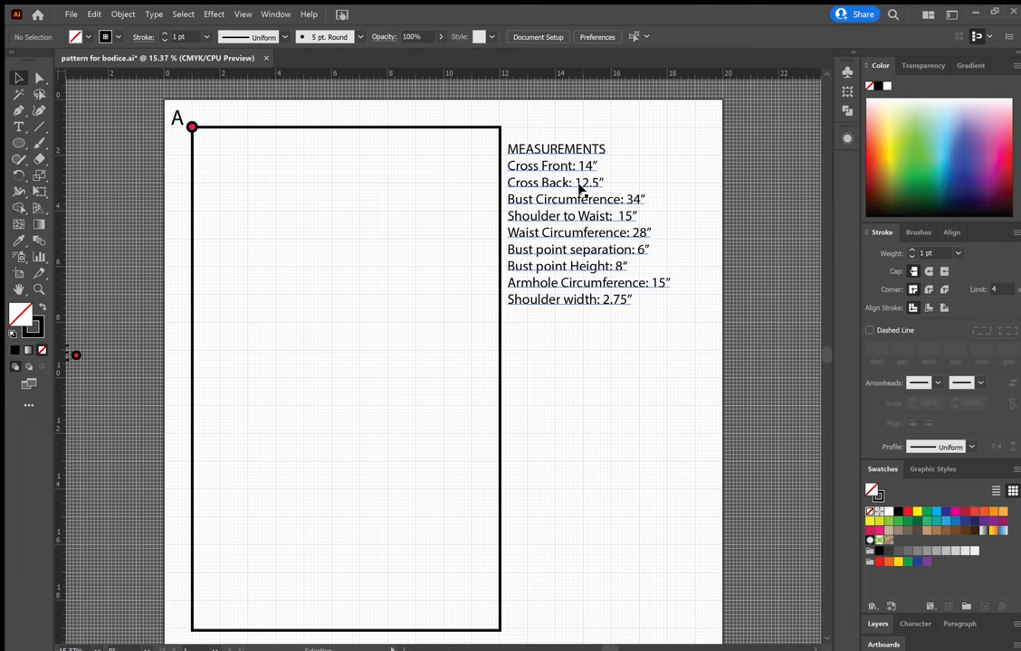
# Replace the Cross Back value 12.5 with 15 in the measurements list.
pyautogui.click(579, 185)
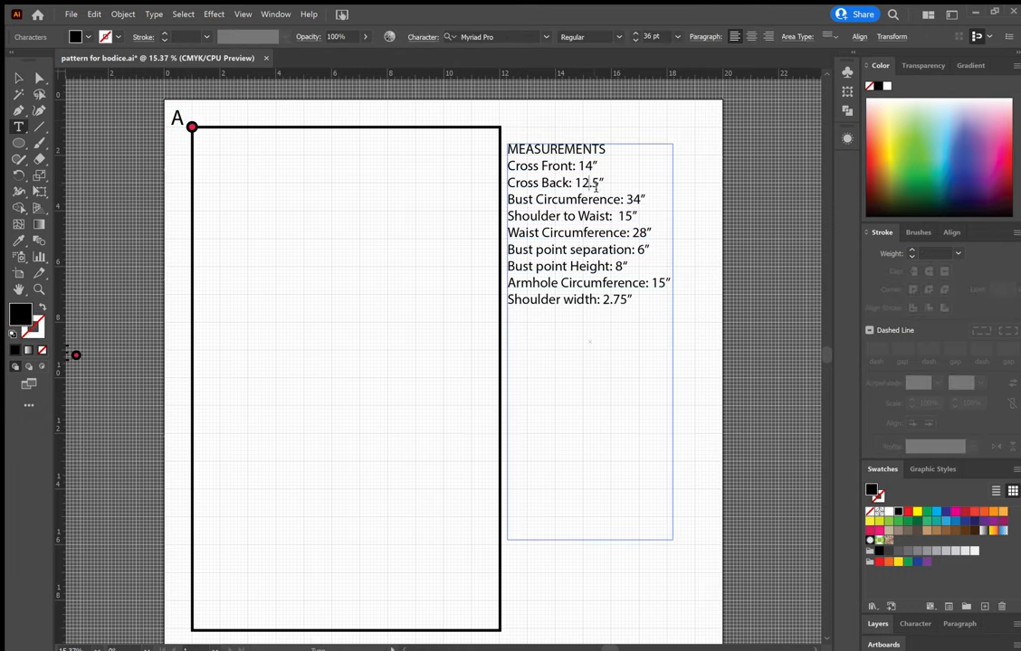
pyautogui.doubleClick(588, 183)
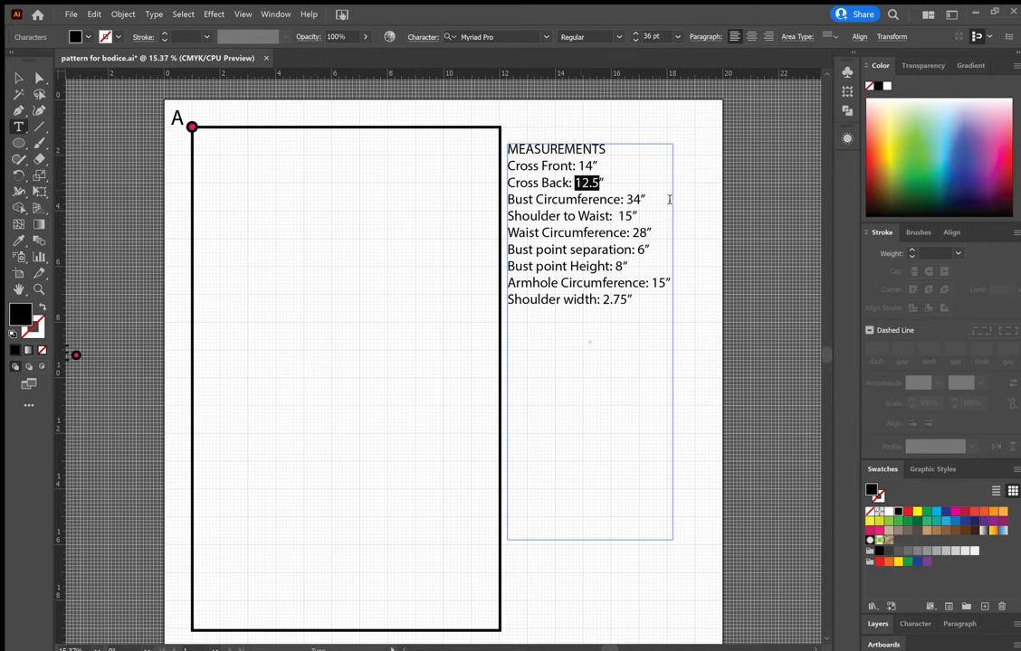
pyautogui.write('15')
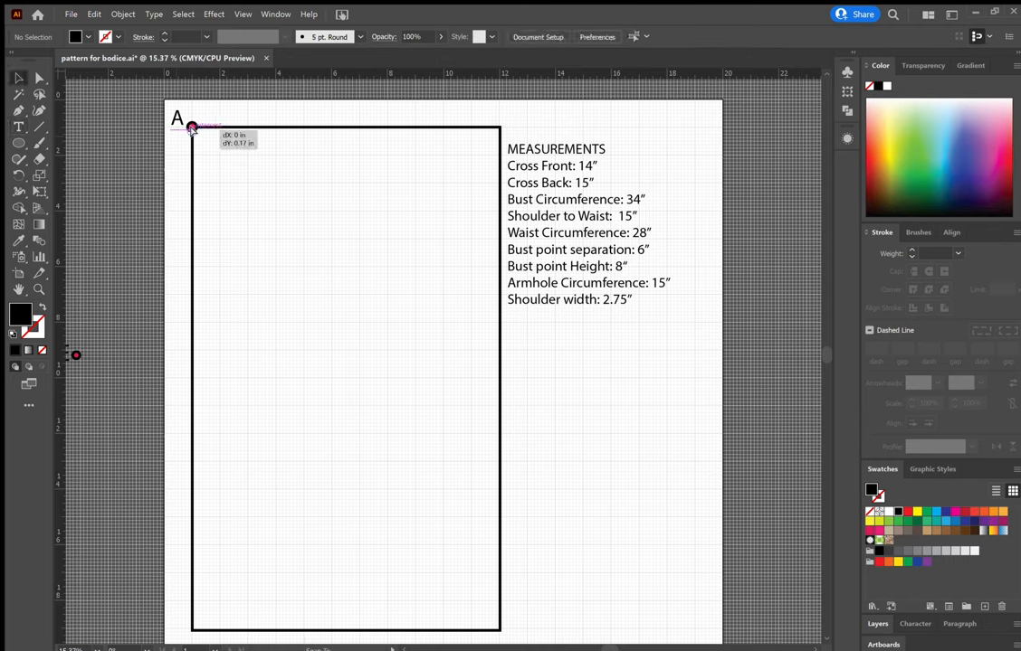
# Measure from point A along the top edge to locate the second point.
pyautogui.moveTo(191, 126); pyautogui.dragTo(225, 133)
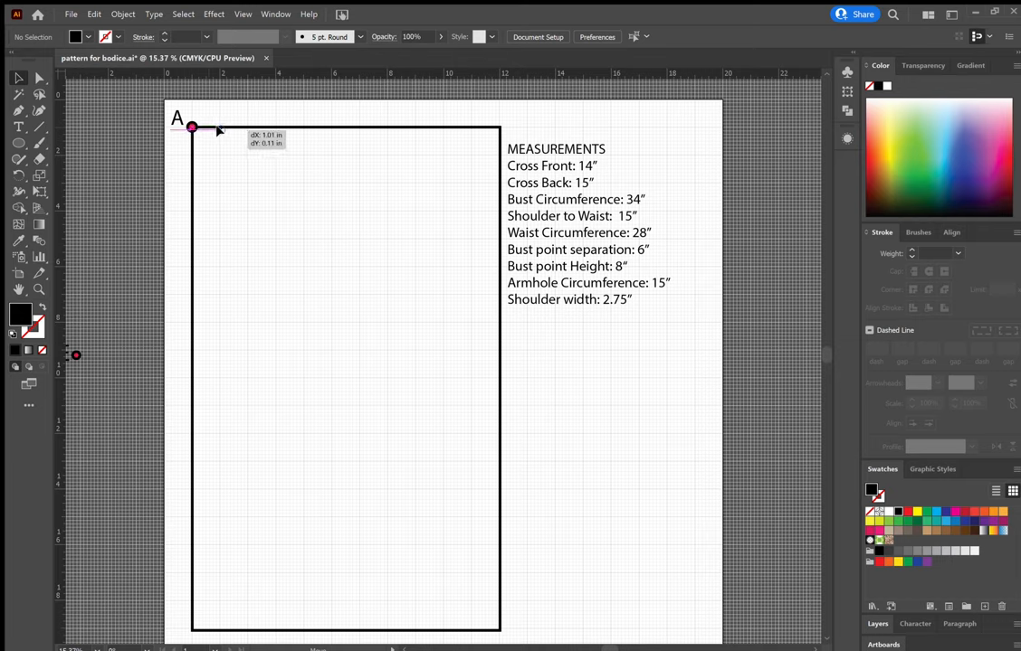
pyautogui.moveTo(192, 127); pyautogui.dragTo(261, 127)
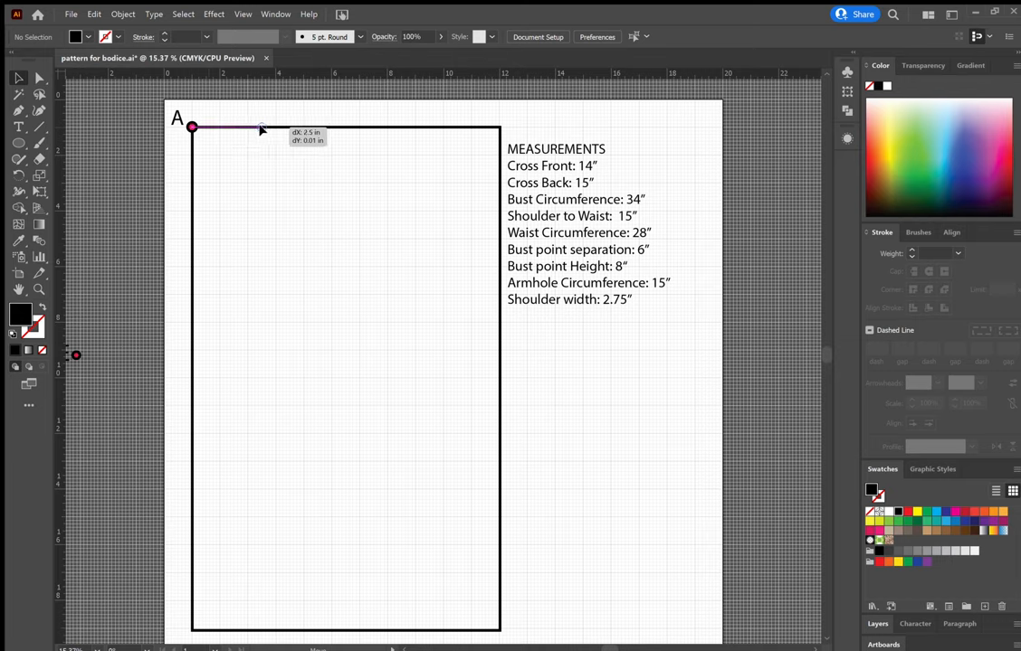
pyautogui.moveTo(262, 127); pyautogui.dragTo(333, 128)
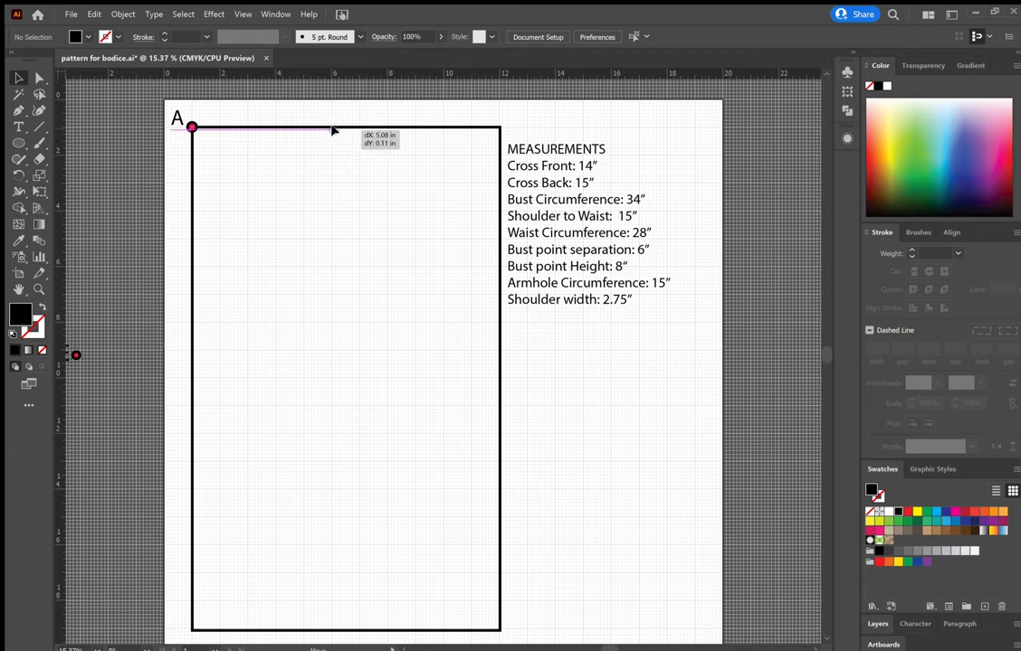
pyautogui.moveTo(333, 128); pyautogui.dragTo(389, 128)
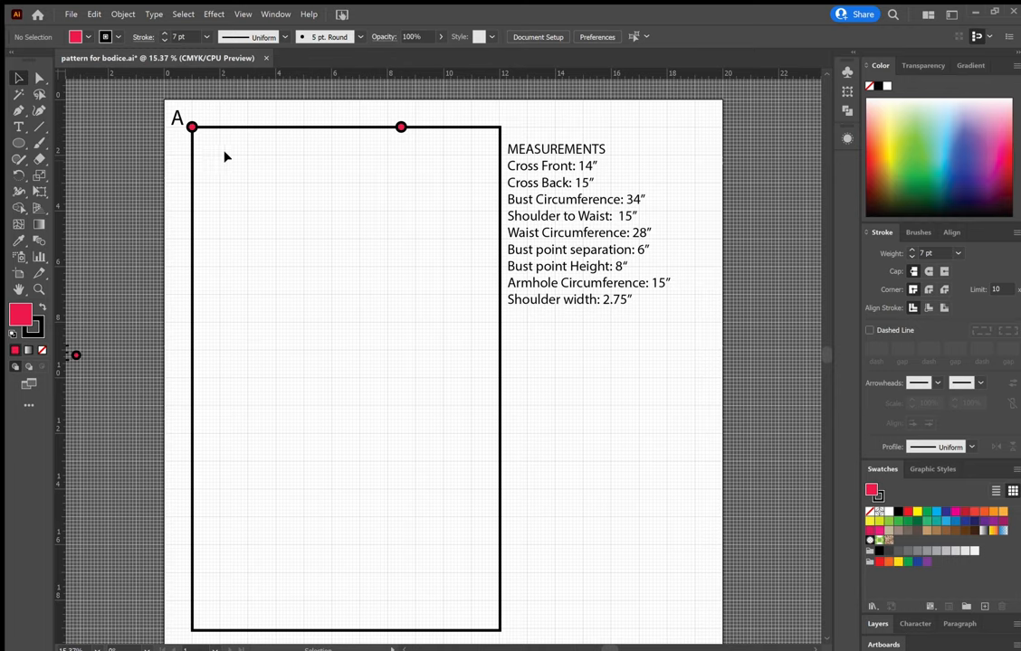
pyautogui.moveTo(264, 210)
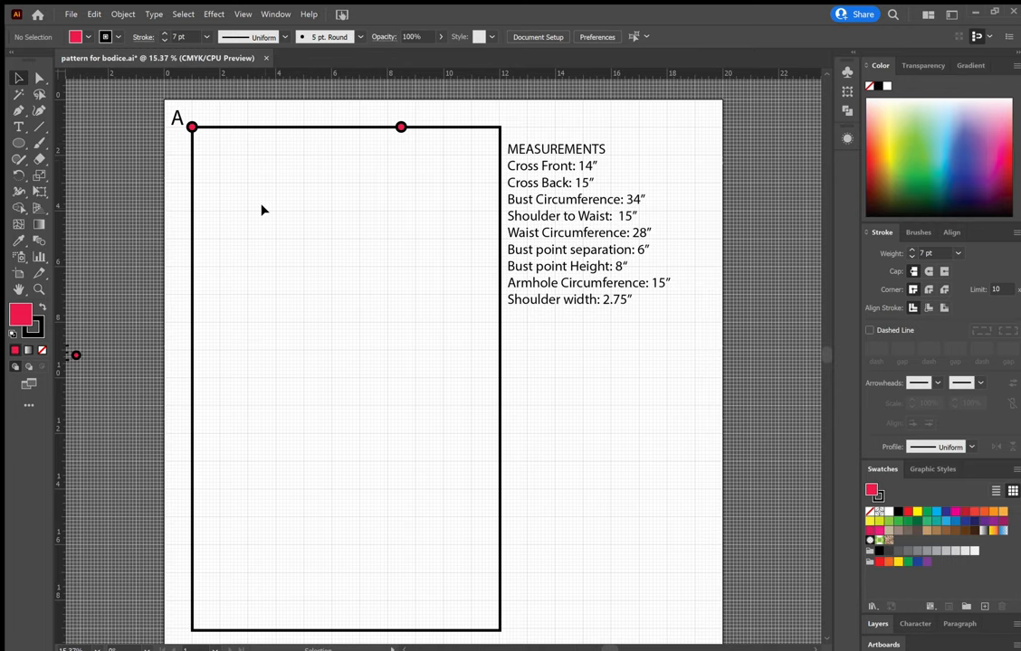
pyautogui.moveTo(279, 169)
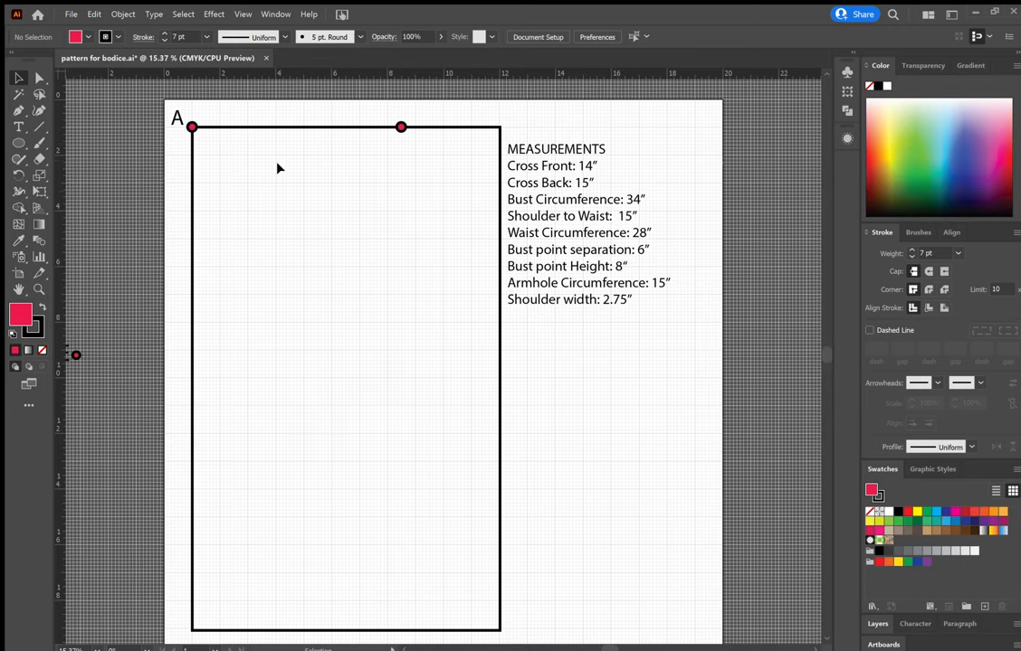
pyautogui.moveTo(293, 178)
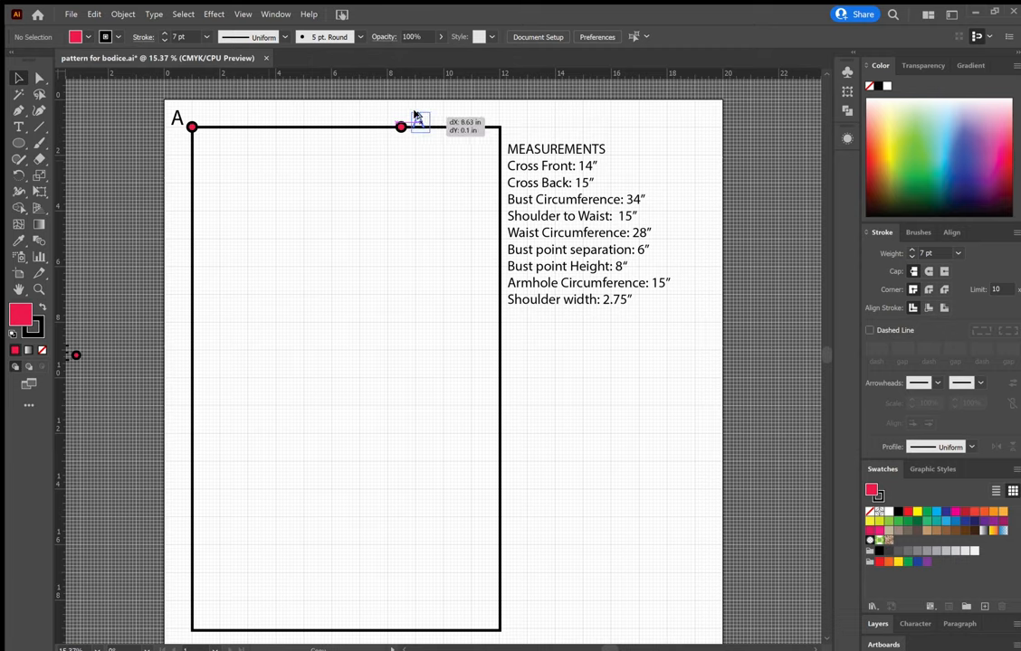
# Label the top-edge point B with the Type tool.
pyautogui.click(18, 127)
pyautogui.write('C')
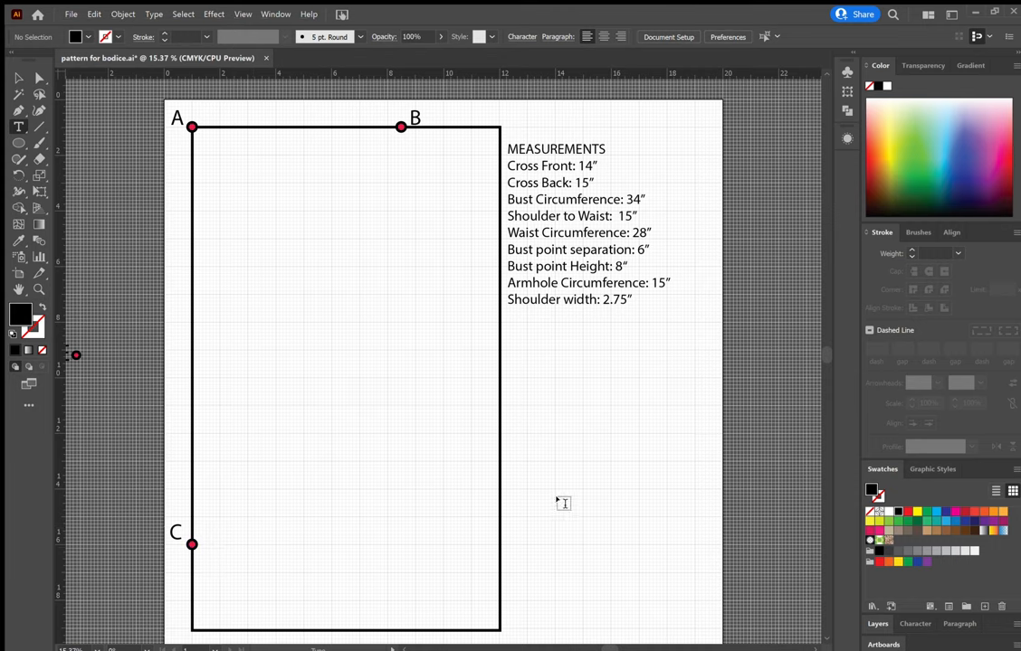
# Measure horizontally from C to locate point D to its right.
pyautogui.moveTo(192, 543); pyautogui.dragTo(243, 550)
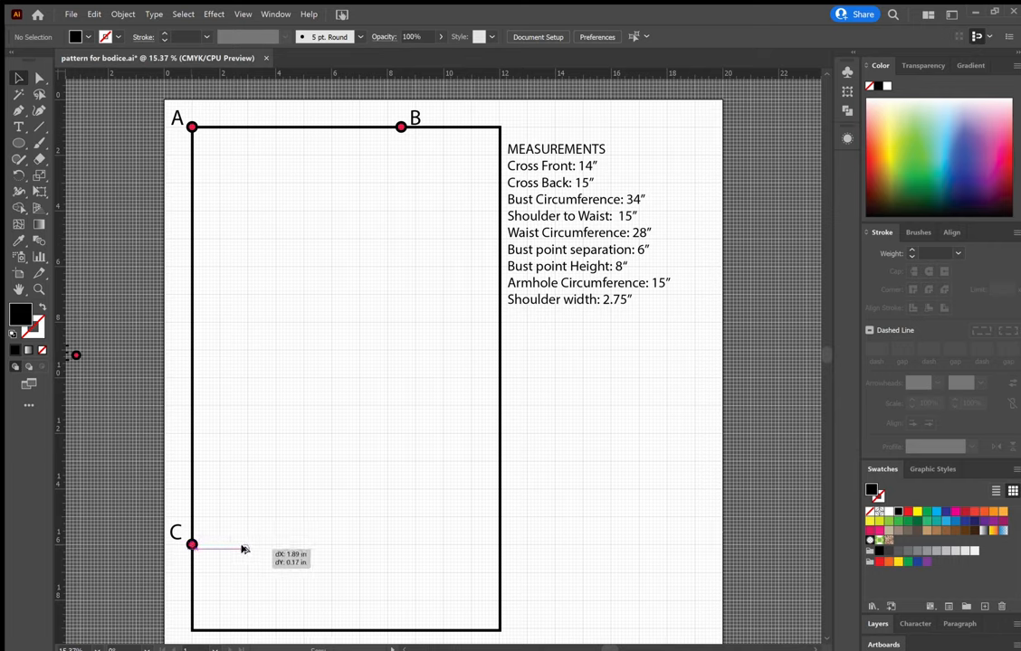
pyautogui.moveTo(192, 543); pyautogui.dragTo(394, 549)
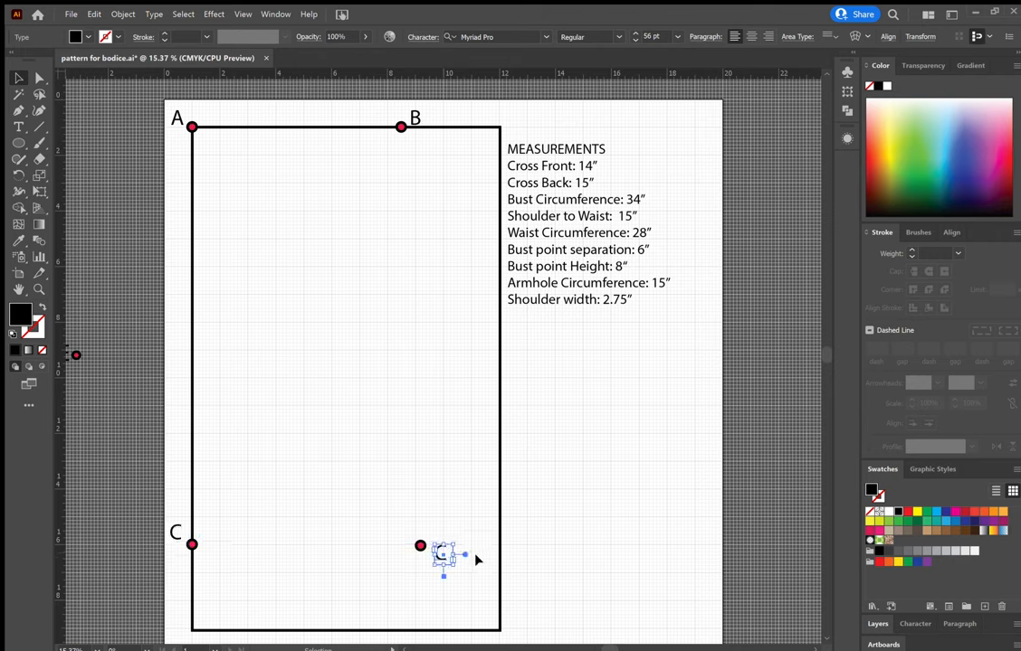
pyautogui.moveTo(495, 551)
pyautogui.write('D')
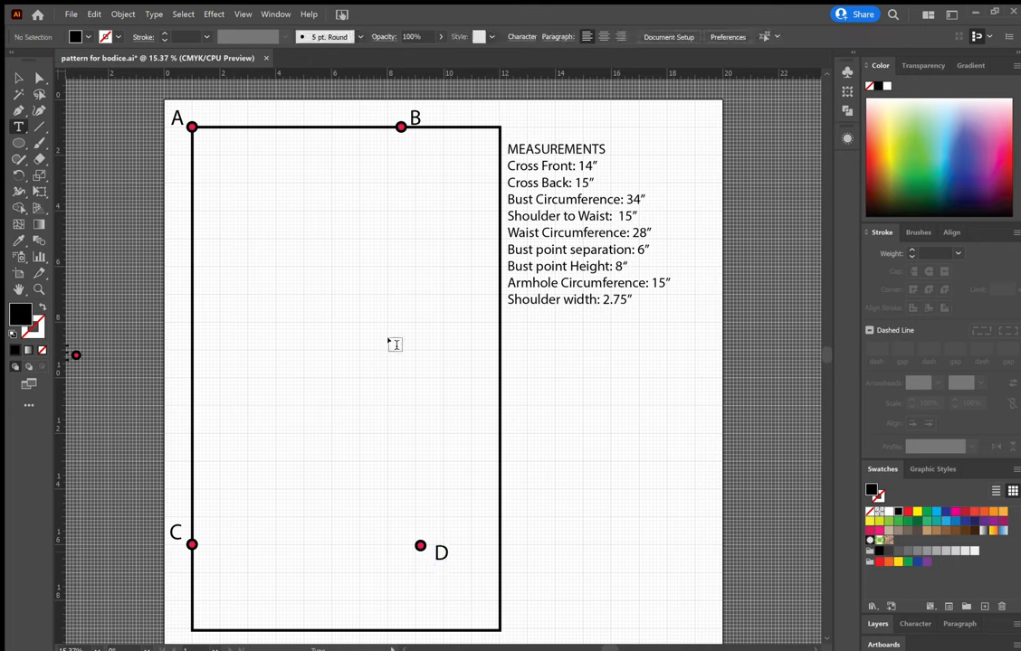
pyautogui.moveTo(338, 395)
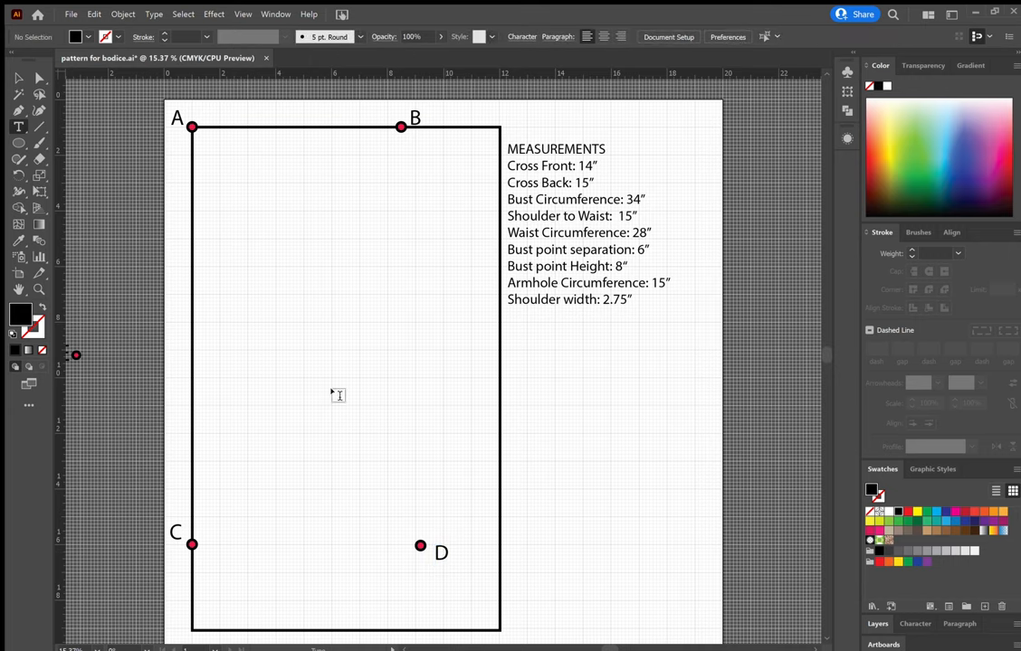
pyautogui.moveTo(298, 277)
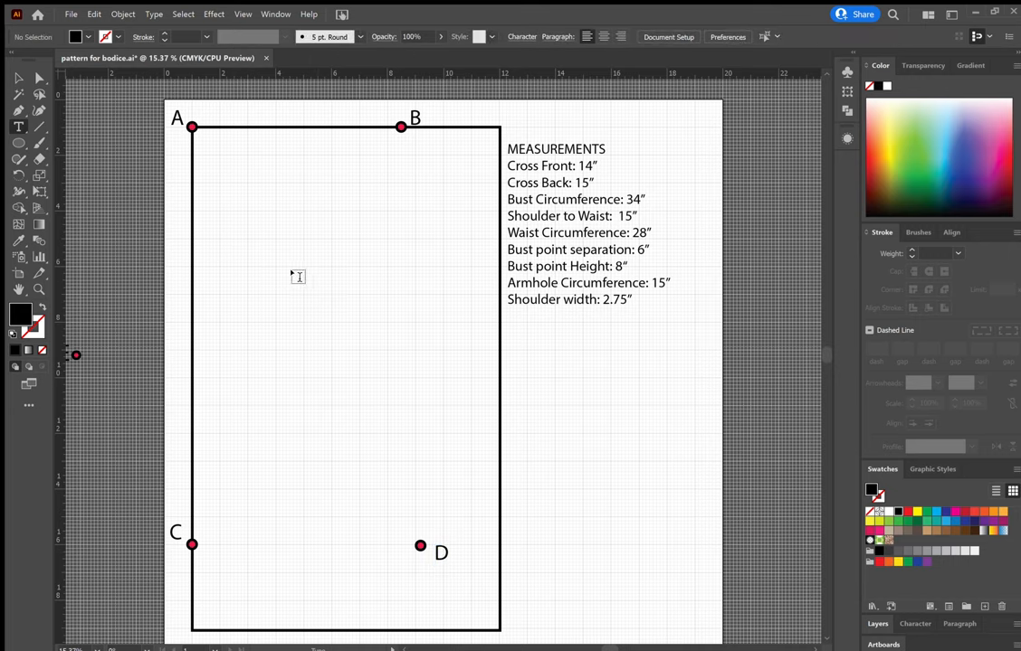
pyautogui.moveTo(697, 293)
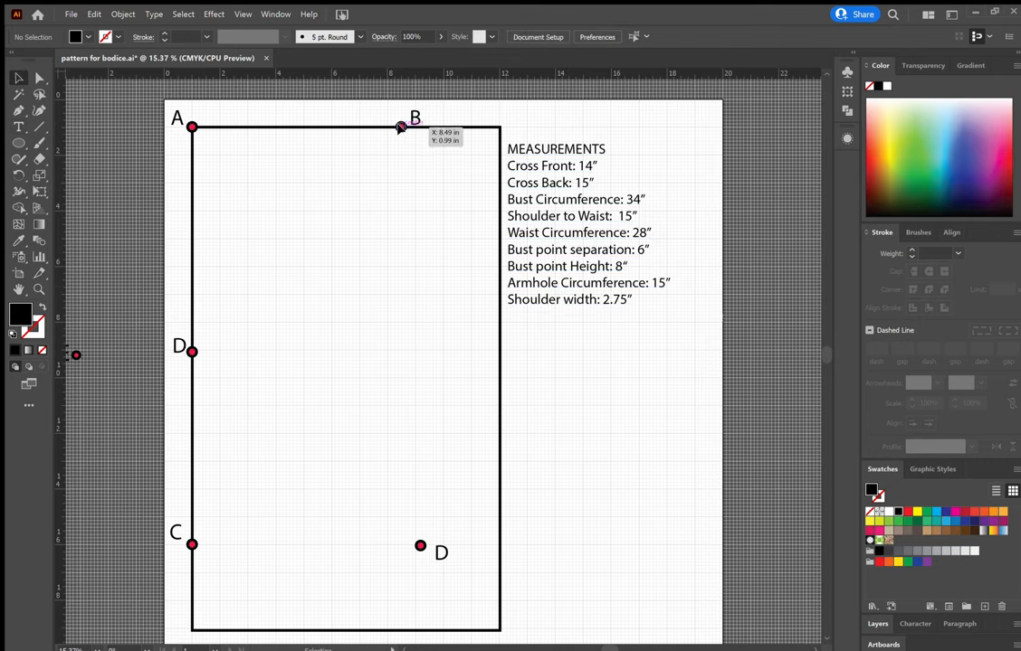
# Measure down from B for point E, then right from E for point F.
pyautogui.moveTo(402, 127); pyautogui.dragTo(402, 342)
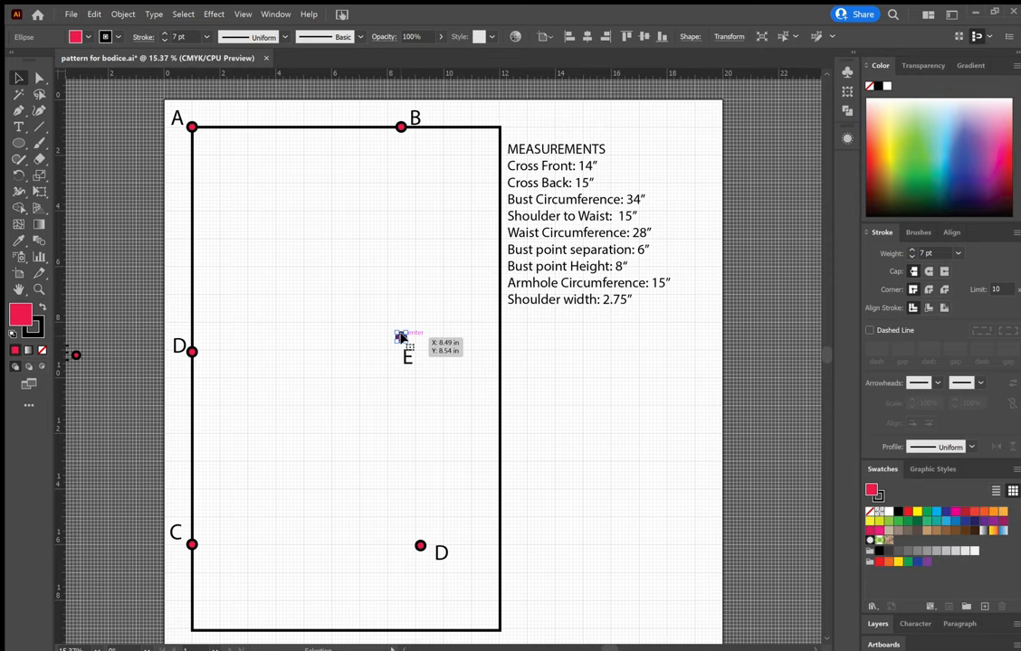
pyautogui.moveTo(402, 306)
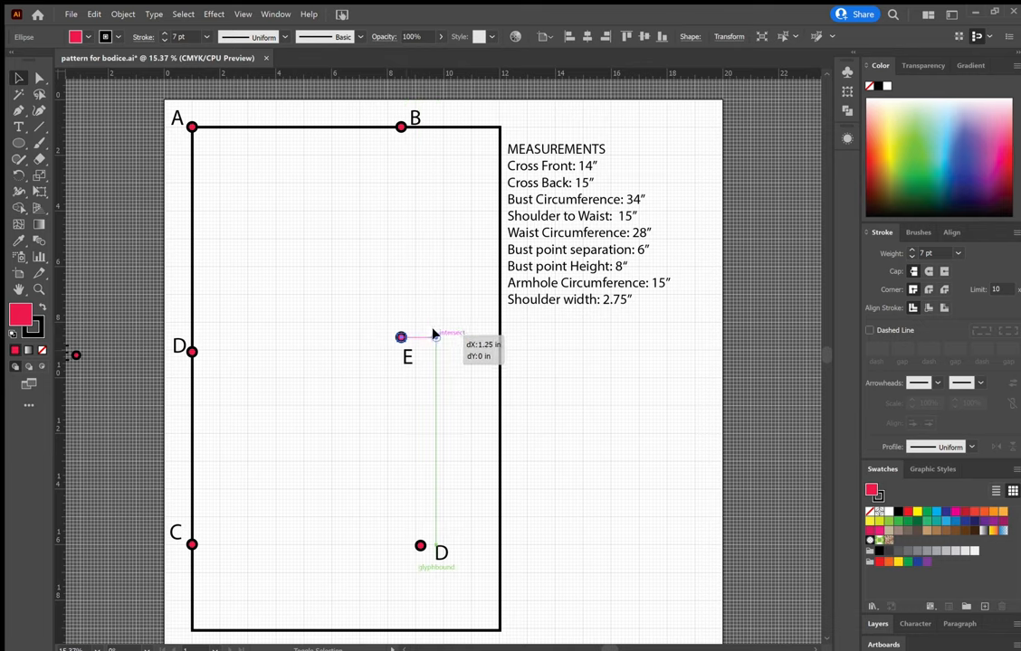
pyautogui.moveTo(432, 336); pyautogui.dragTo(478, 337)
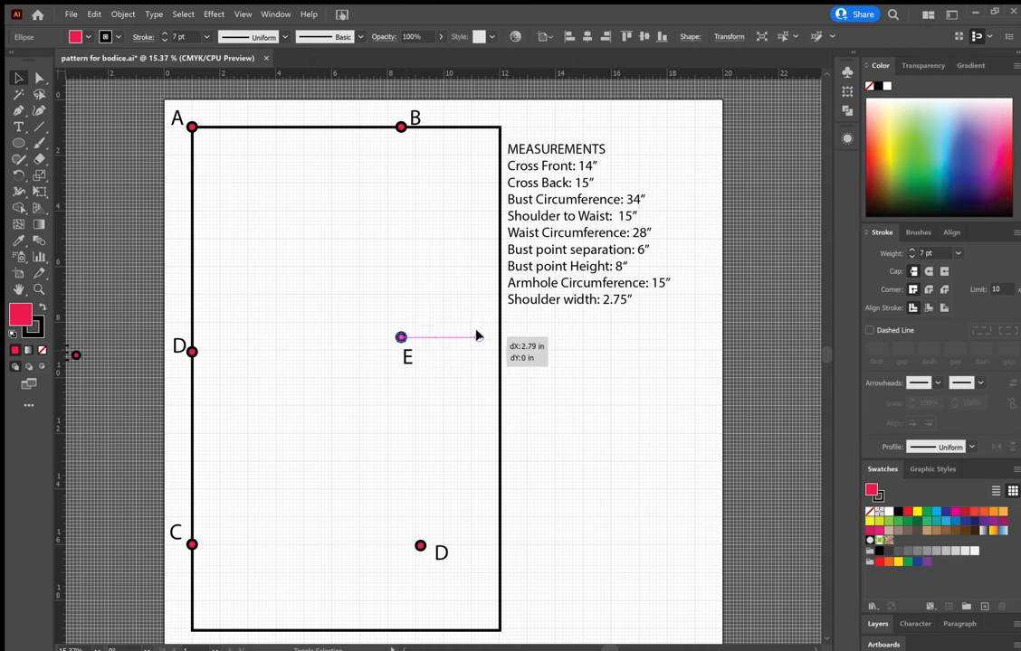
pyautogui.moveTo(401, 338); pyautogui.dragTo(419, 546)
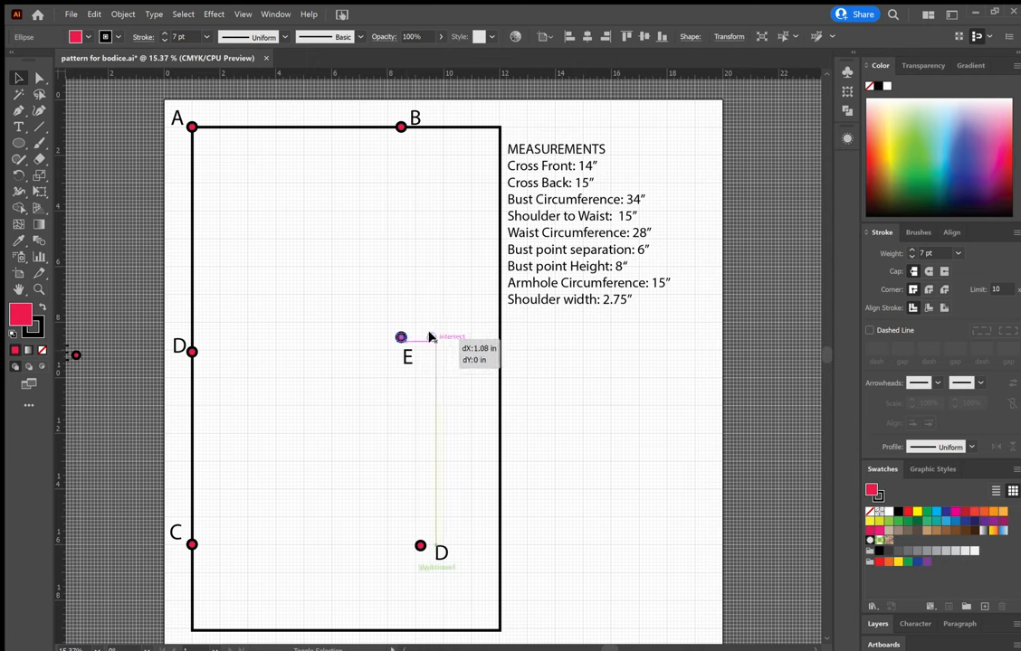
pyautogui.moveTo(402, 338); pyautogui.dragTo(438, 339)
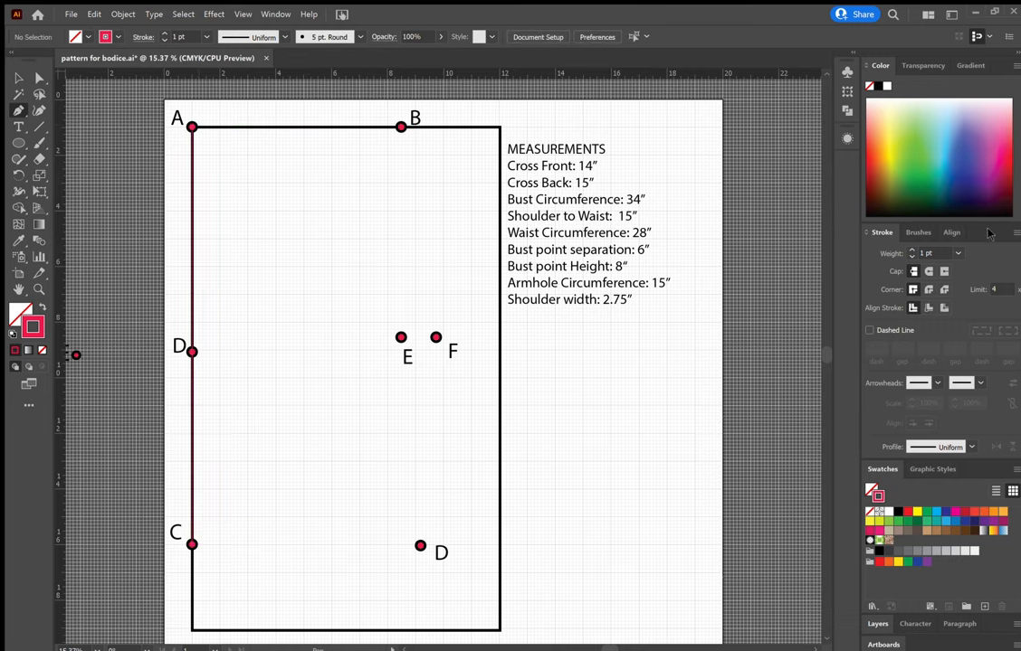
# Continue the pink outline from C, then measure across from left-edge D toward E.
pyautogui.click(192, 335)
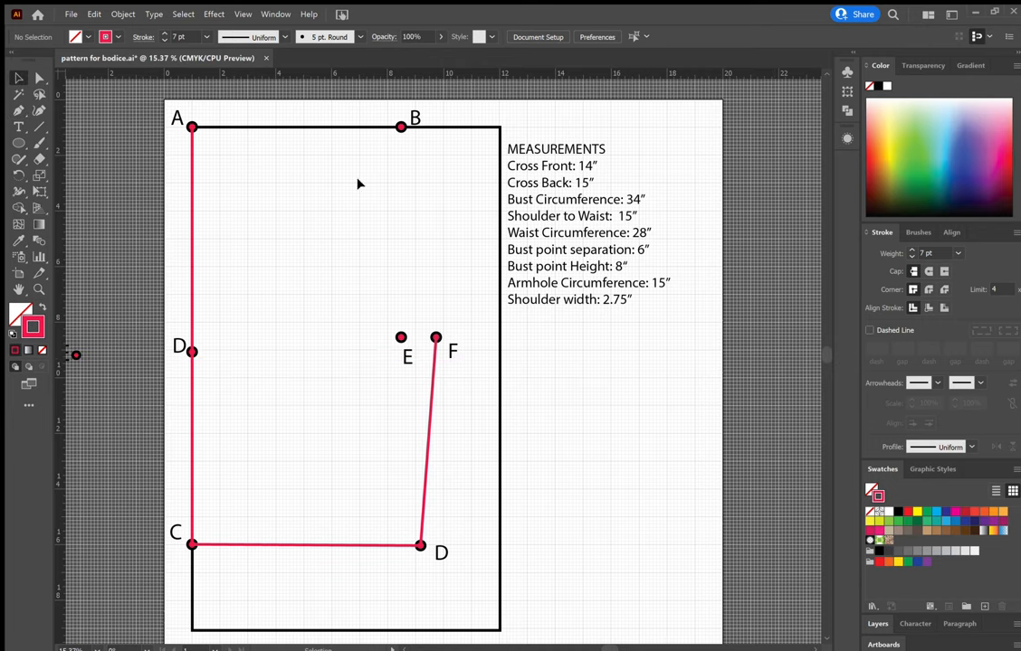
pyautogui.moveTo(280, 380); pyautogui.dragTo(344, 378)
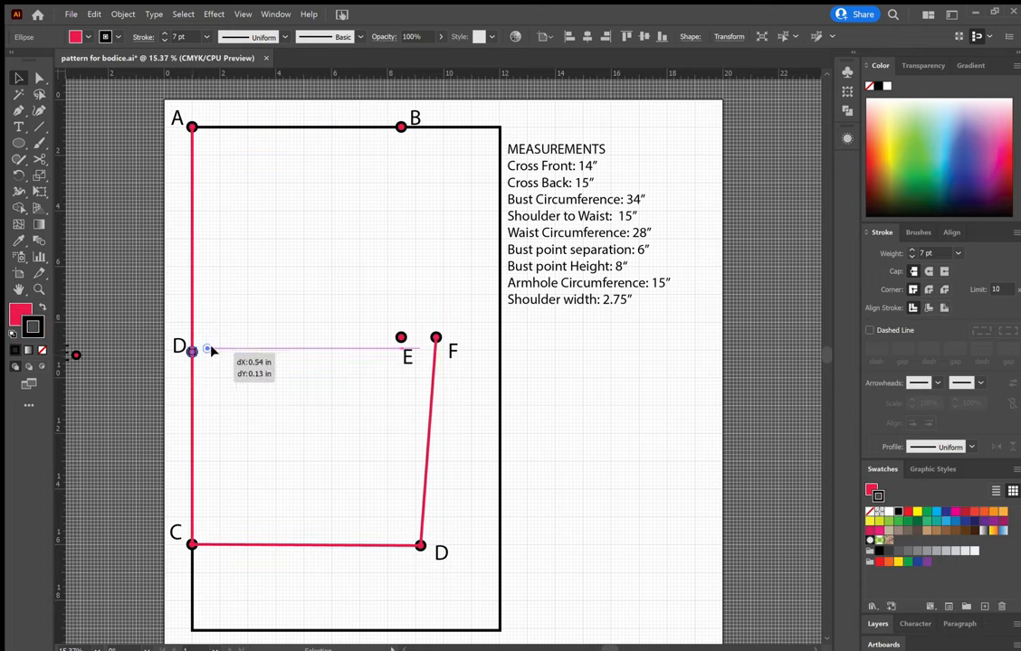
pyautogui.moveTo(208, 351); pyautogui.dragTo(274, 353)
pyautogui.write('G')
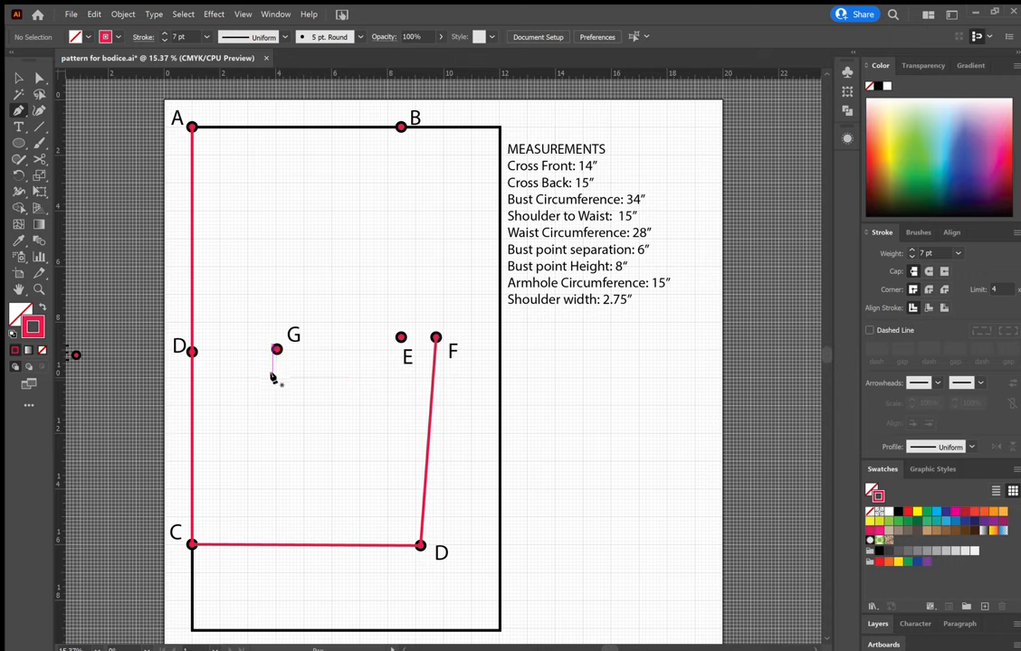
# Draw the narrow waist dart from the waistline up toward point G.
pyautogui.moveTo(277, 349); pyautogui.dragTo(289, 545)
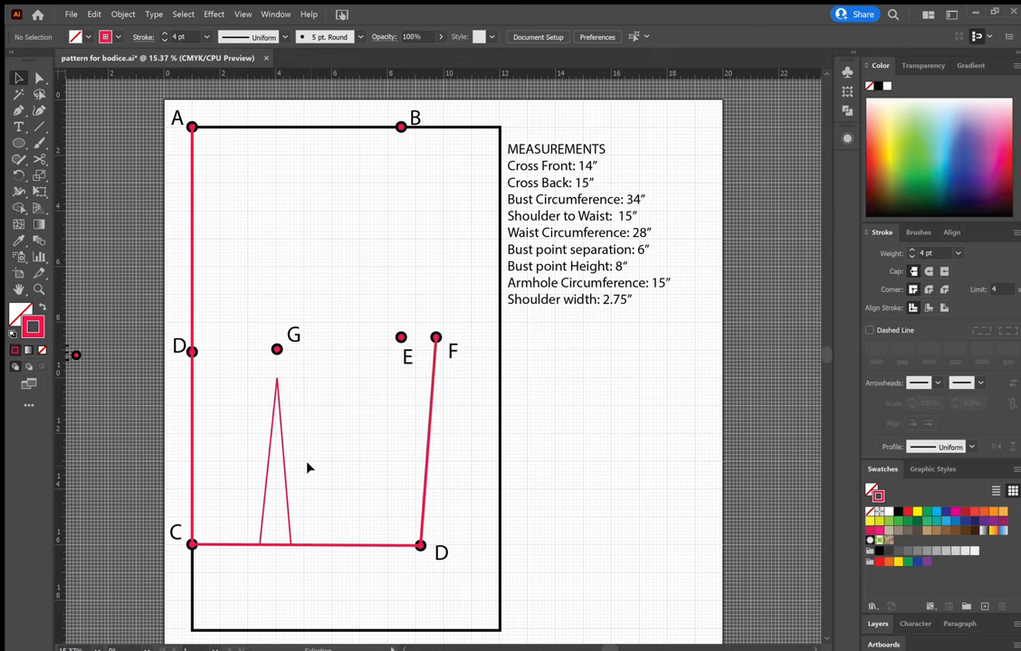
pyautogui.moveTo(327, 353)
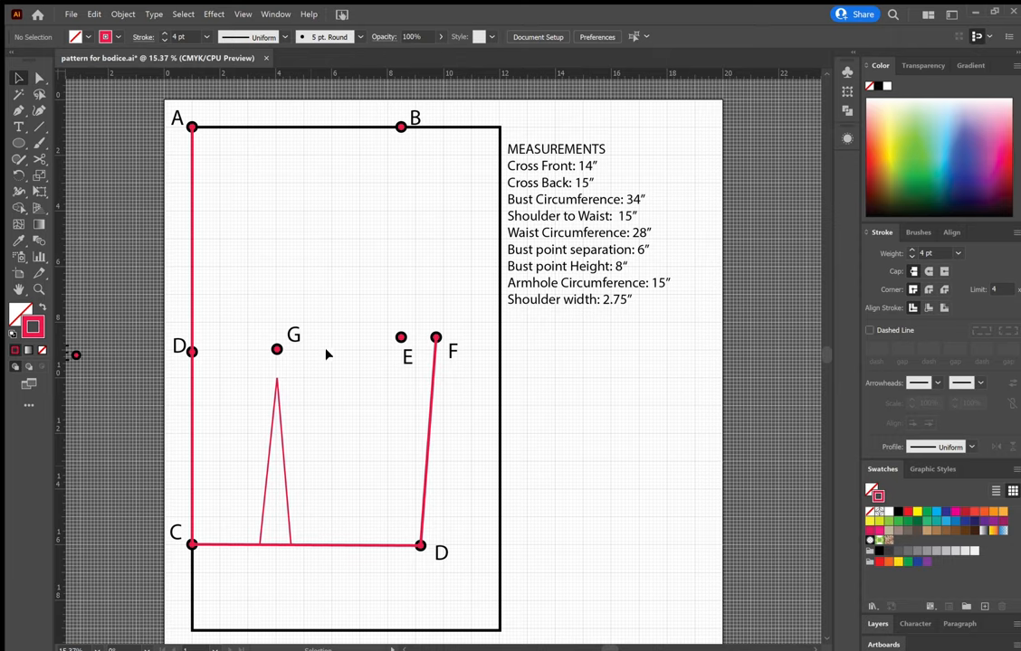
pyautogui.moveTo(304, 535)
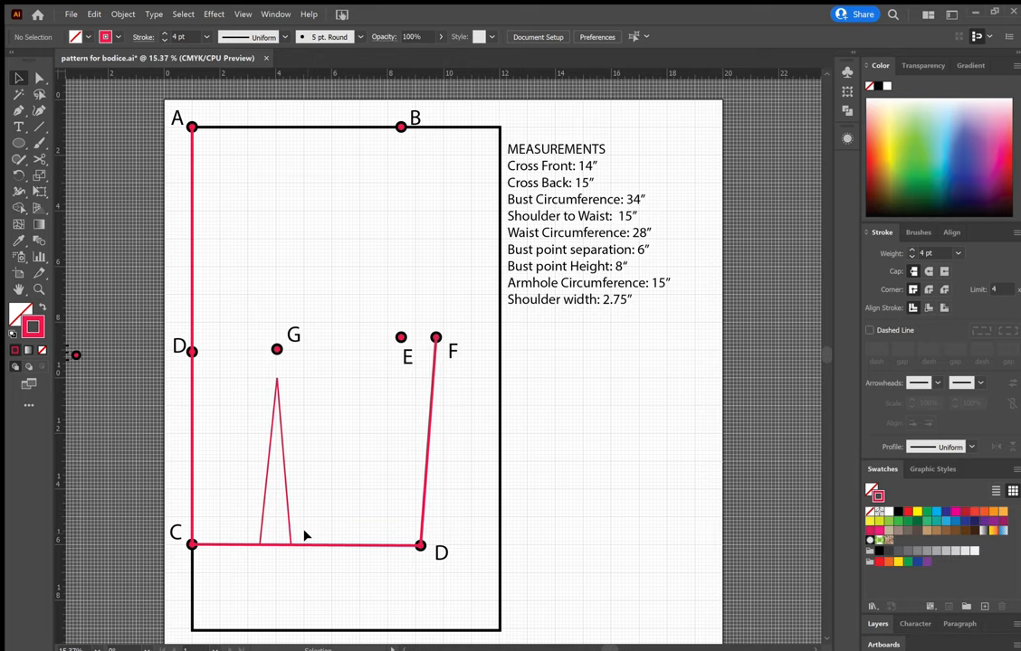
pyautogui.moveTo(480, 534)
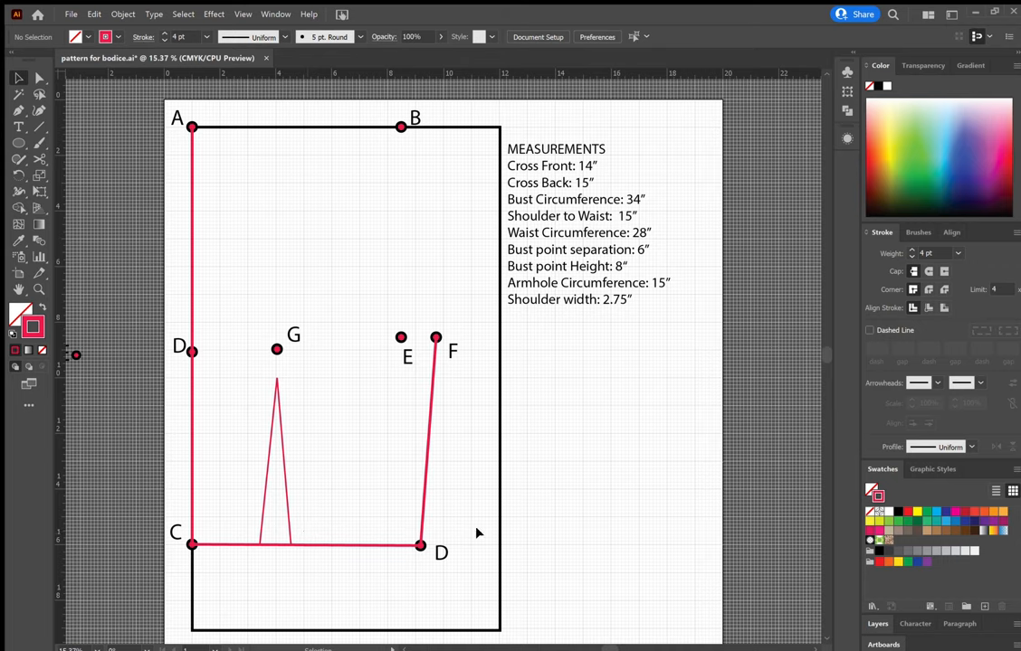
pyautogui.moveTo(430, 528)
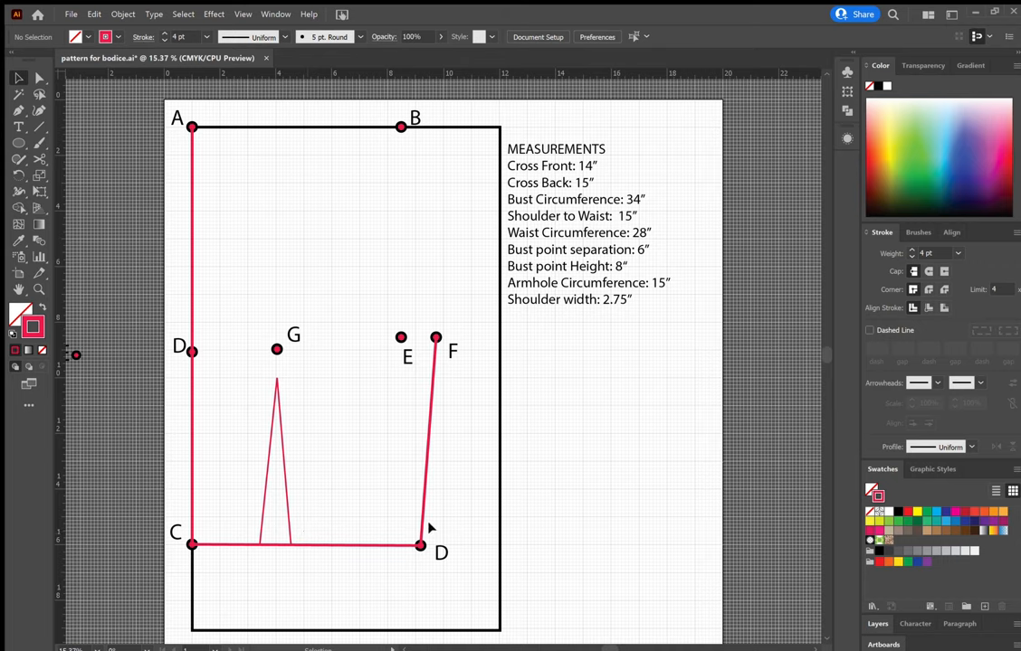
pyautogui.moveTo(338, 481)
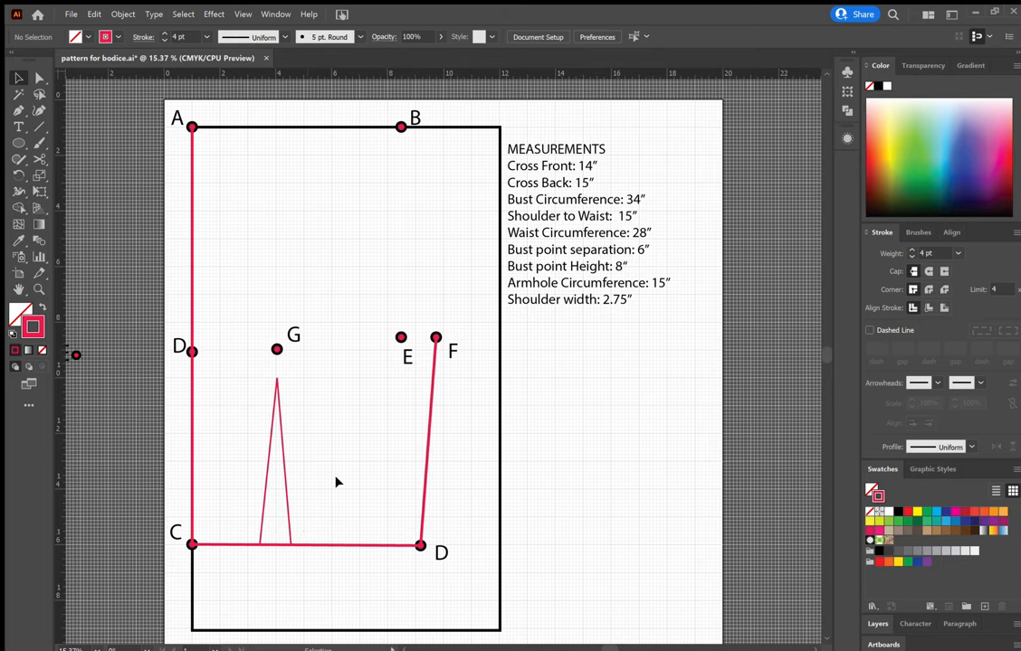
pyautogui.moveTo(380, 141)
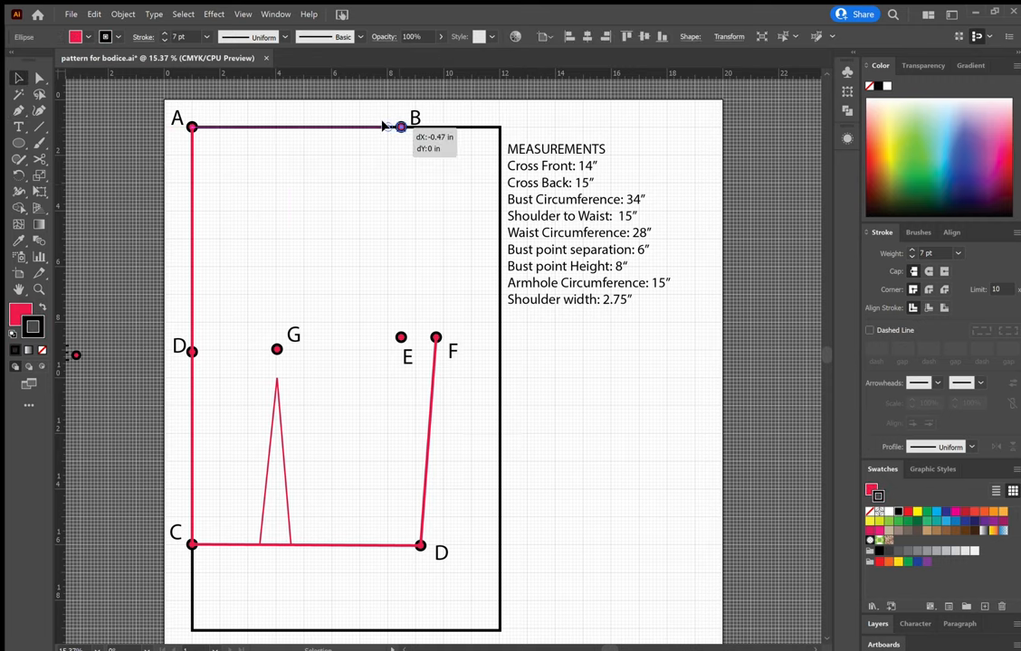
# Place a copy of point B just left of it as point H.
pyautogui.click(18, 127)
pyautogui.write('H')
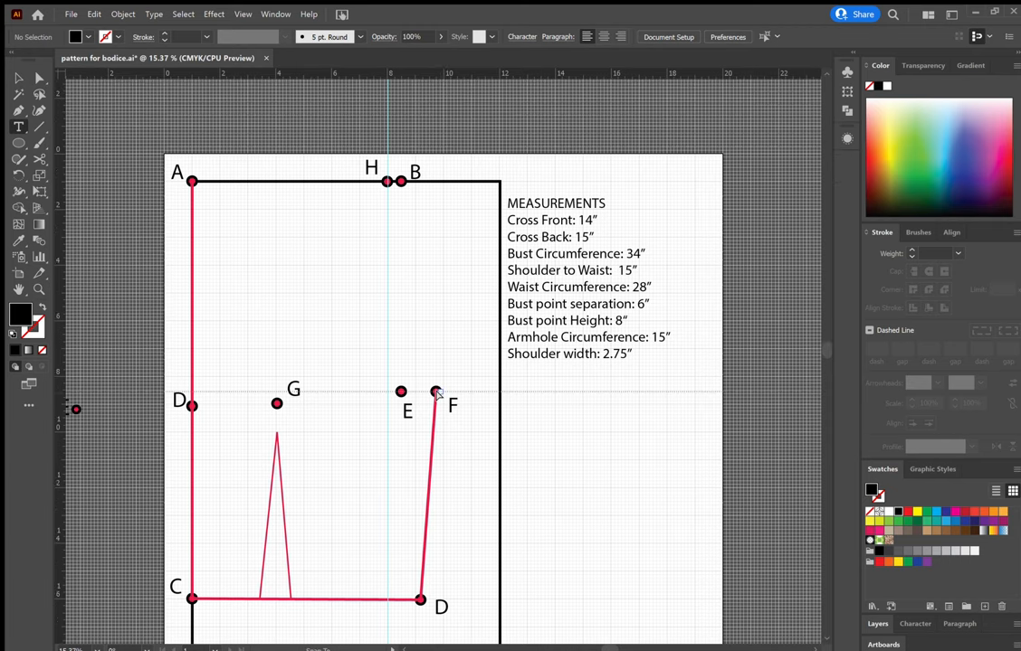
pyautogui.scroll(-3)
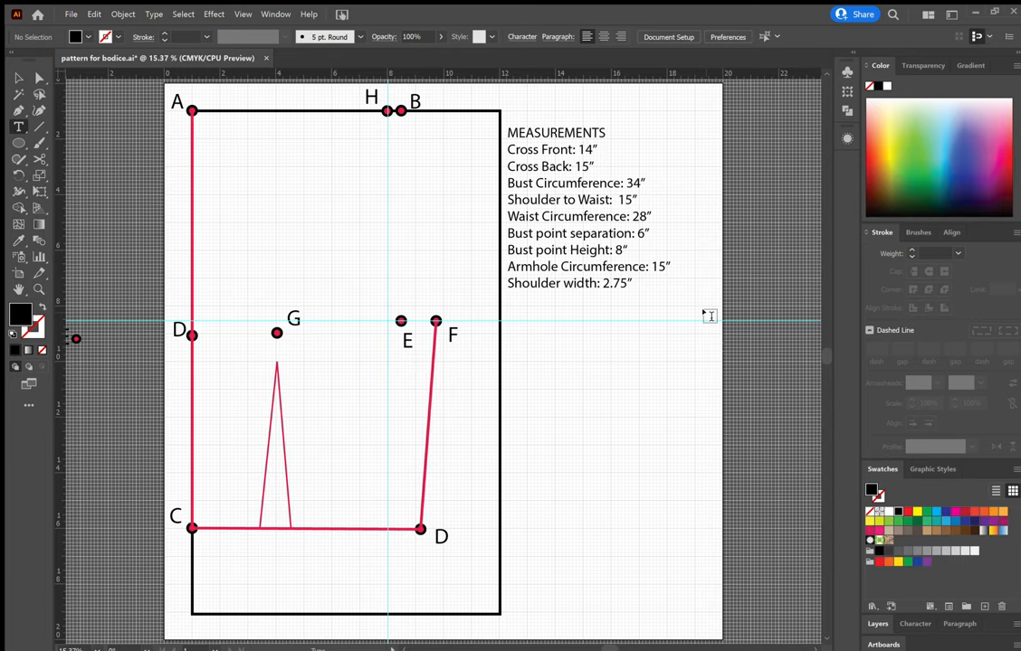
pyautogui.moveTo(391, 260)
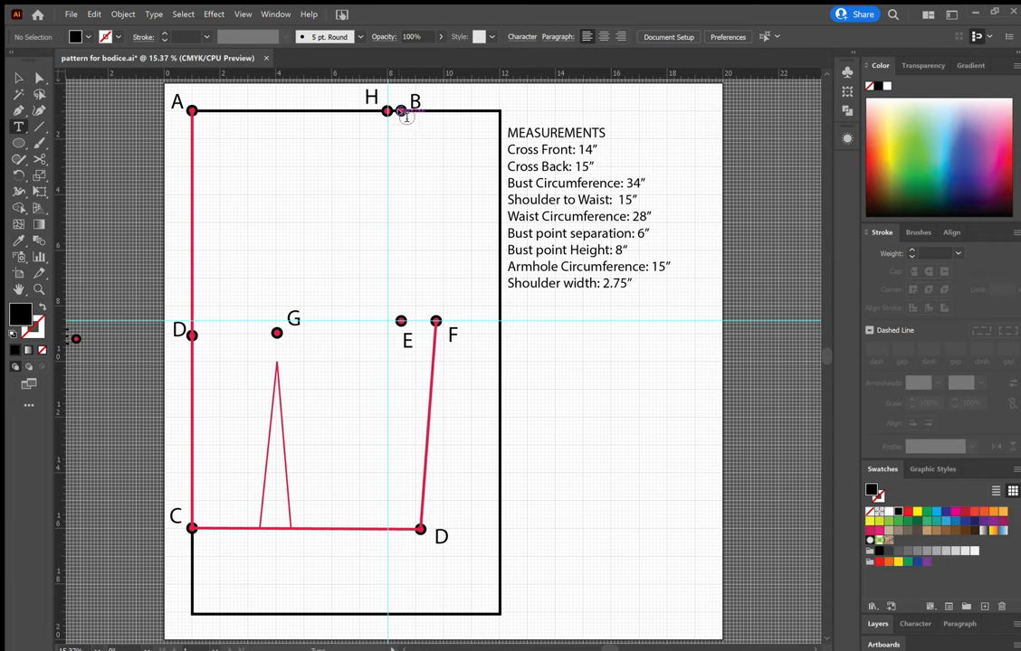
pyautogui.moveTo(394, 162)
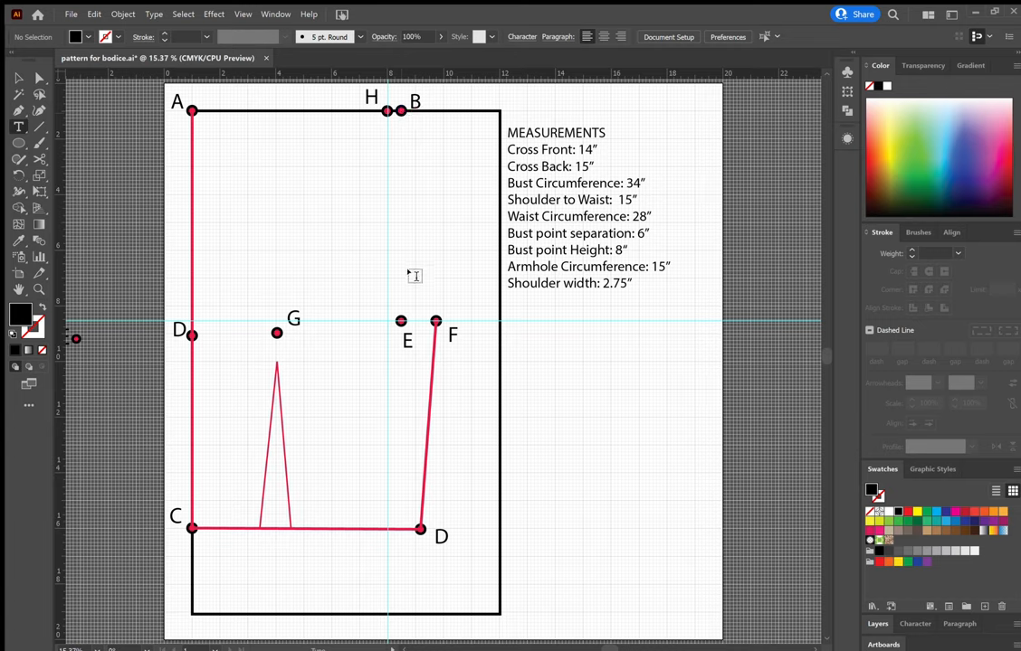
pyautogui.moveTo(389, 170)
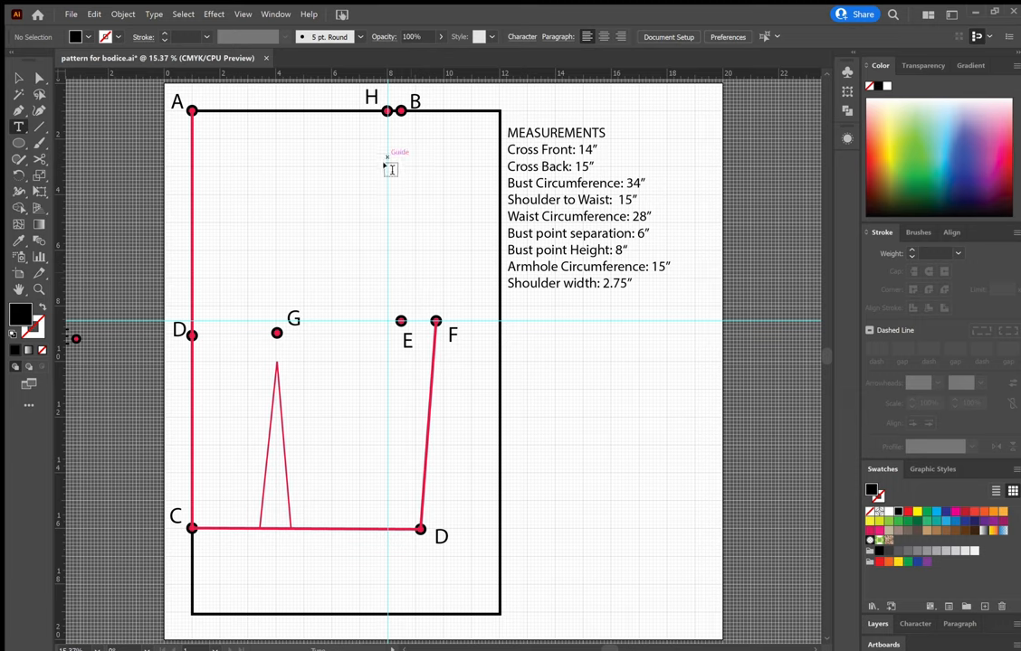
pyautogui.moveTo(395, 308)
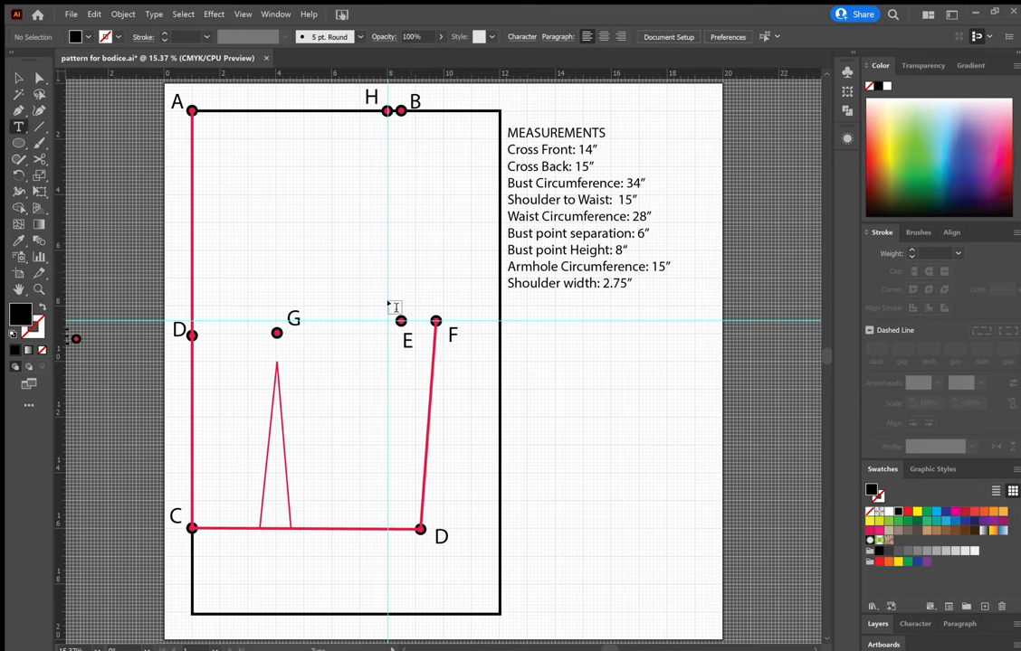
pyautogui.moveTo(422, 308)
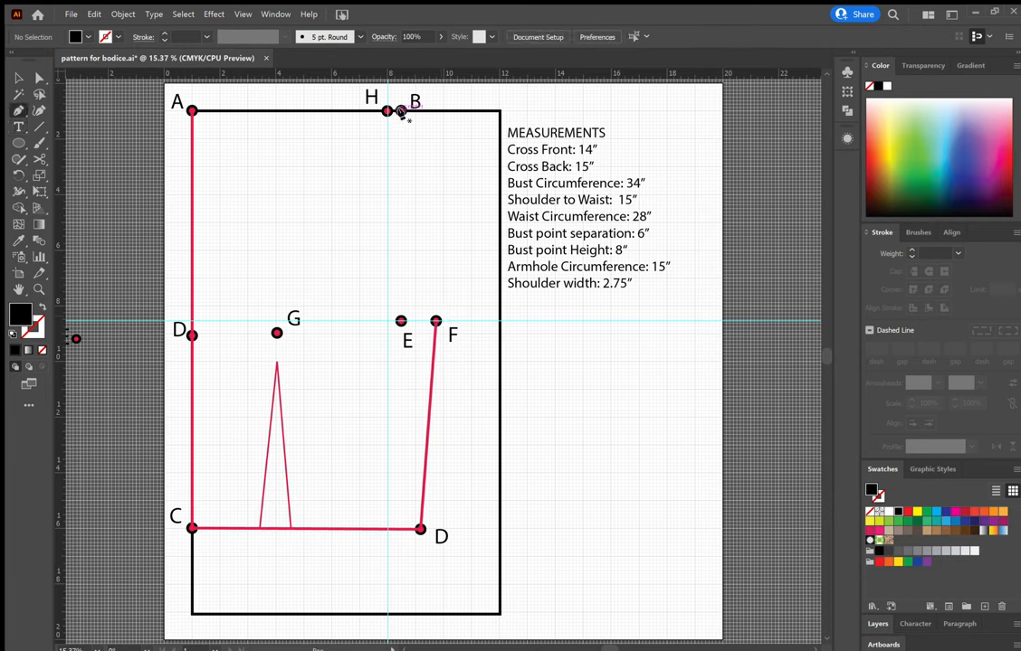
# Draw the pink armhole from H down the guide, curving toward F.
pyautogui.moveTo(389, 113); pyautogui.dragTo(395, 178)
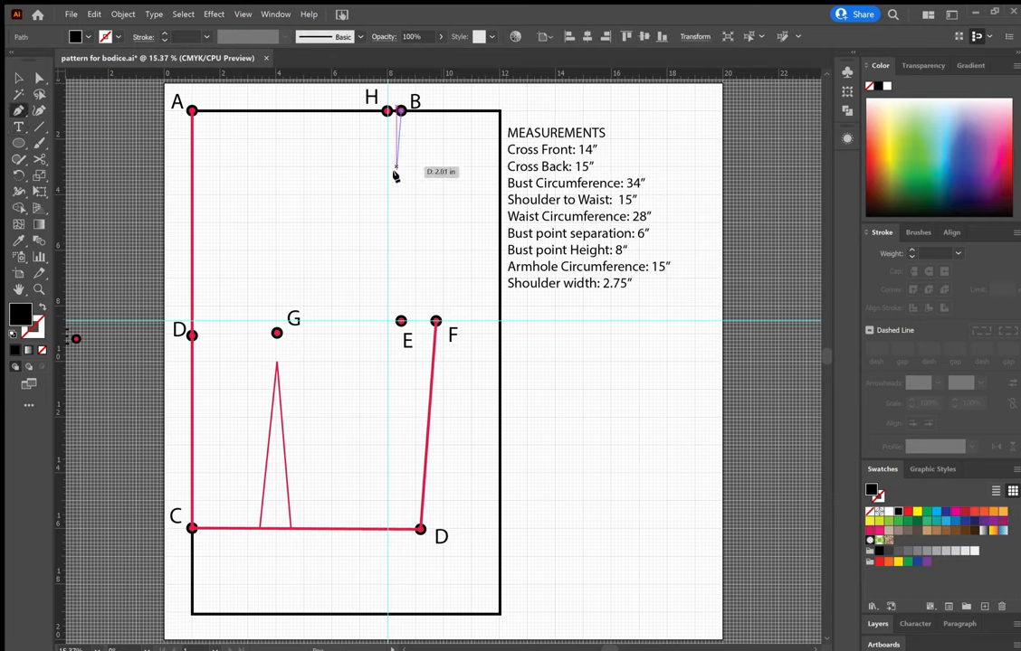
pyautogui.moveTo(394, 177); pyautogui.dragTo(389, 253)
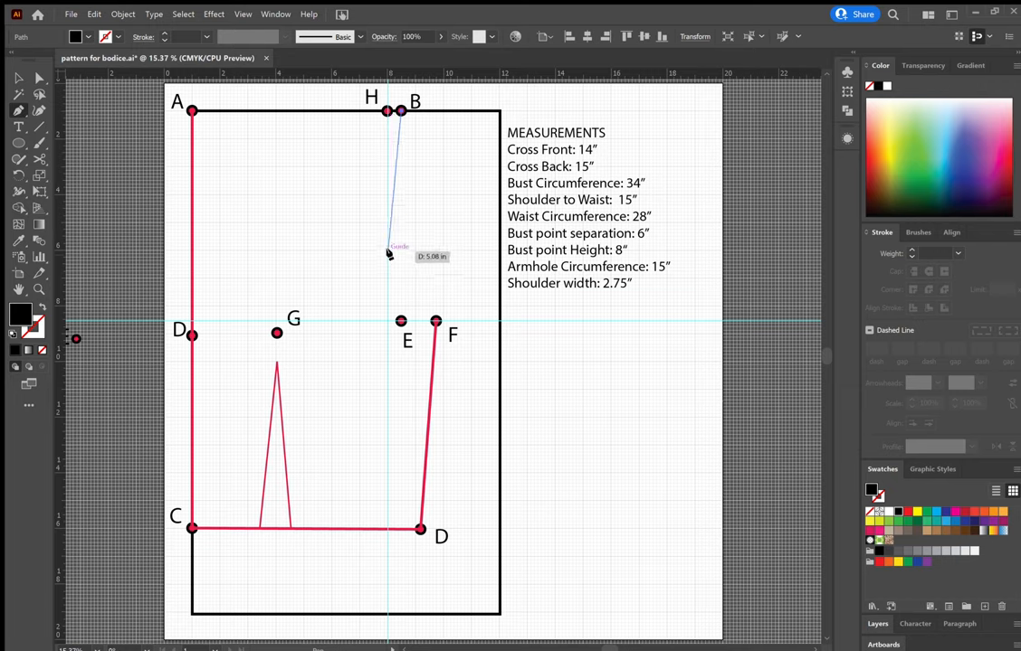
pyautogui.moveTo(387, 254); pyautogui.dragTo(387, 261)
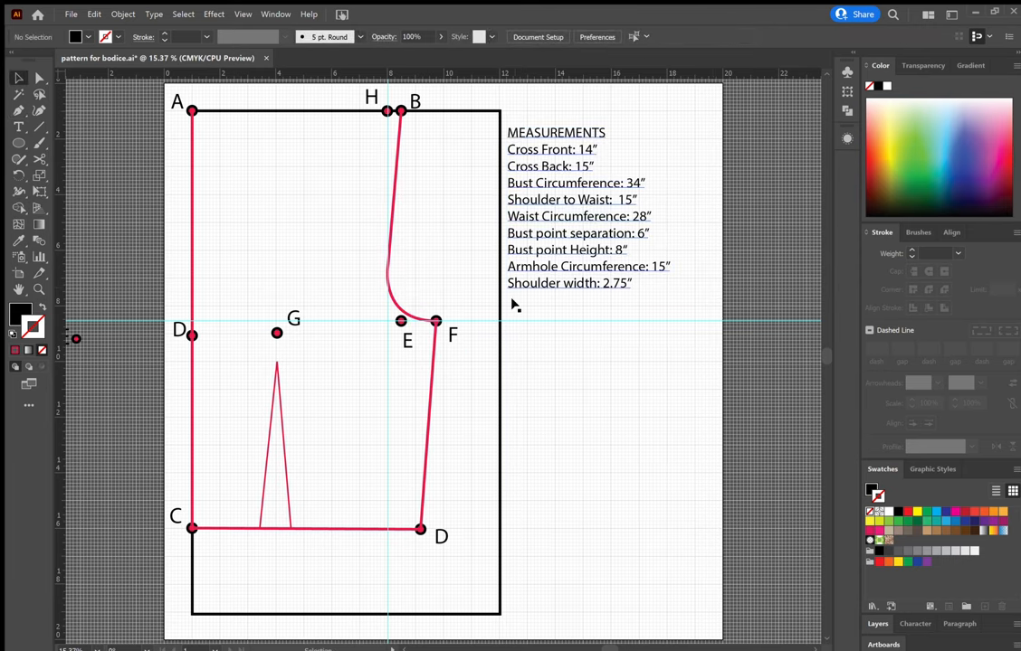
pyautogui.moveTo(371, 155)
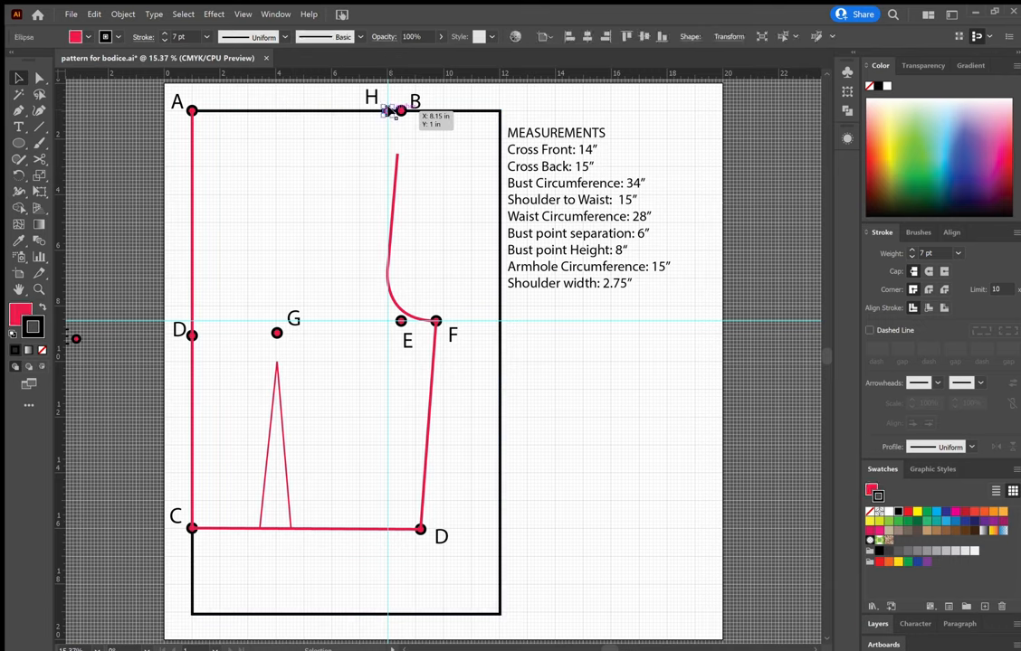
pyautogui.moveTo(394, 155)
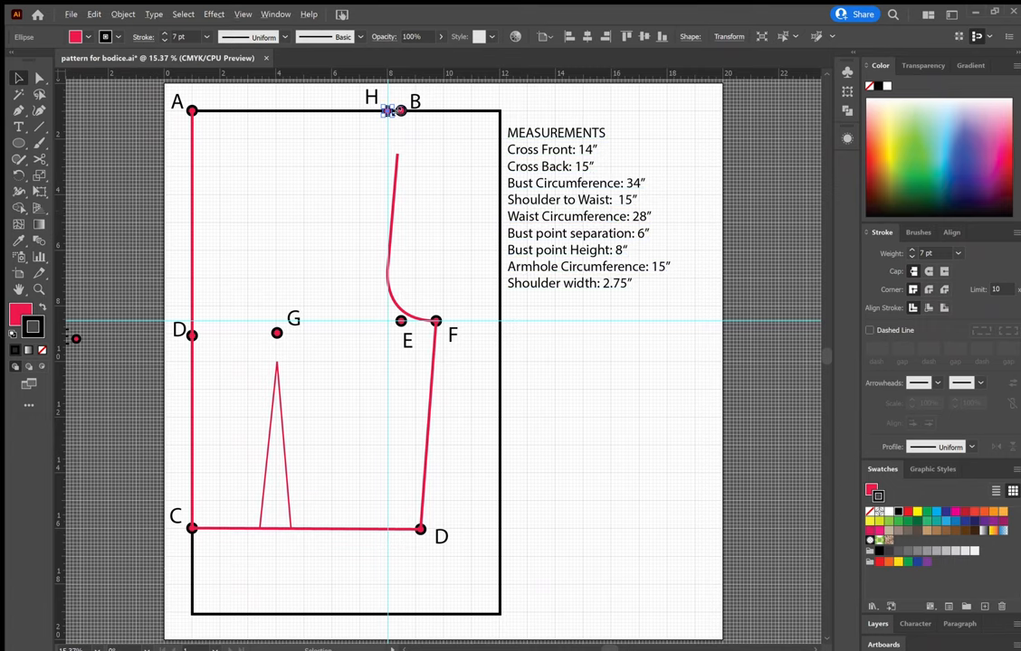
# Alt-drag a copy of the marker along the top edge to mark the neck width.
pyautogui.moveTo(402, 111); pyautogui.dragTo(228, 110)
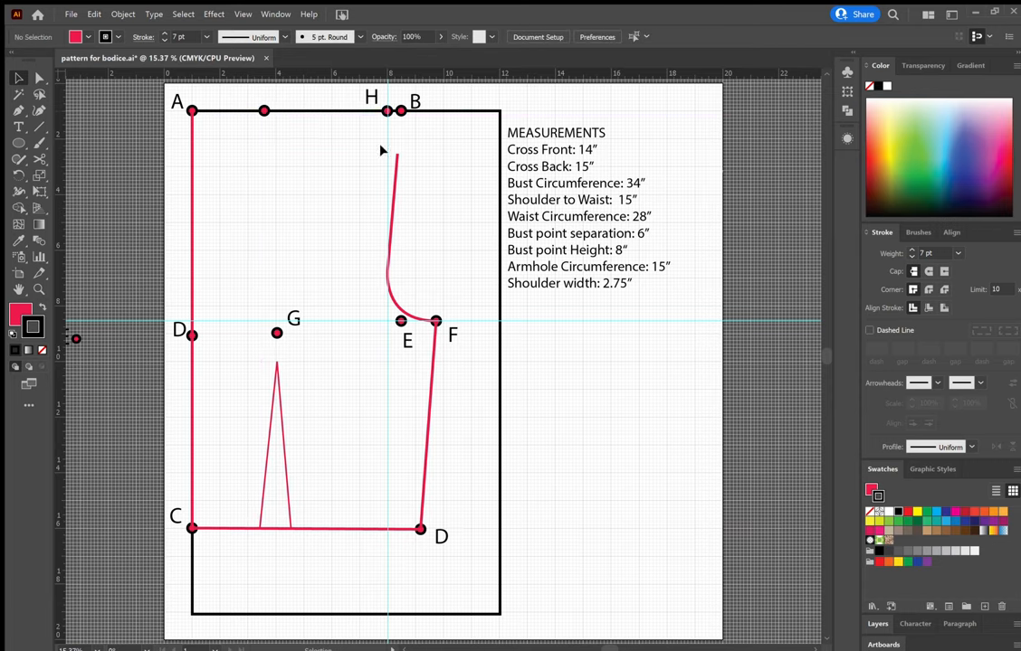
pyautogui.moveTo(398, 161)
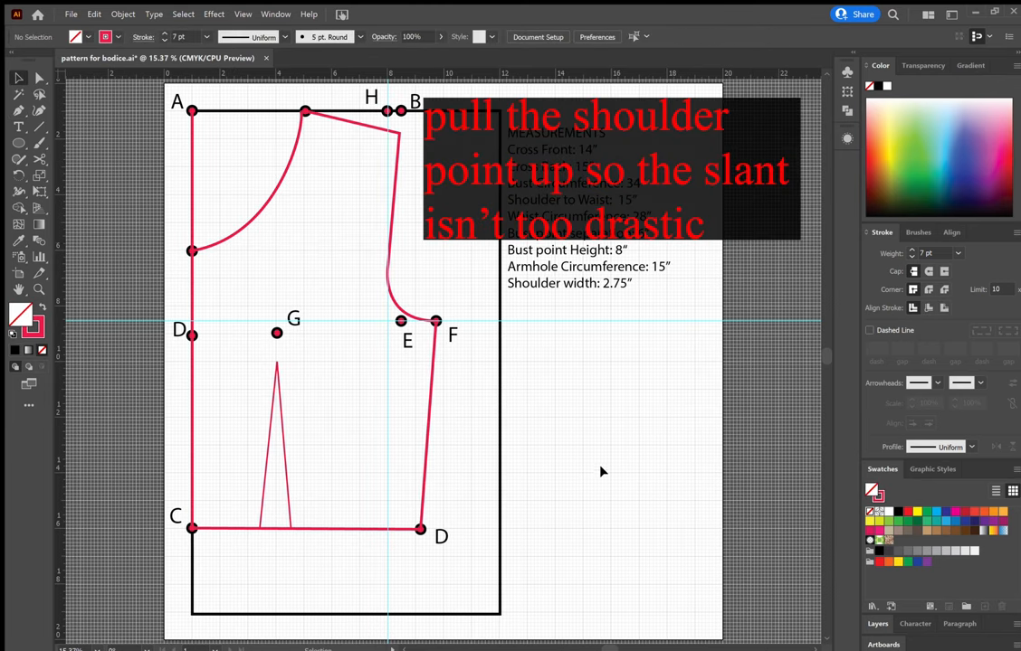
pyautogui.moveTo(228, 310)
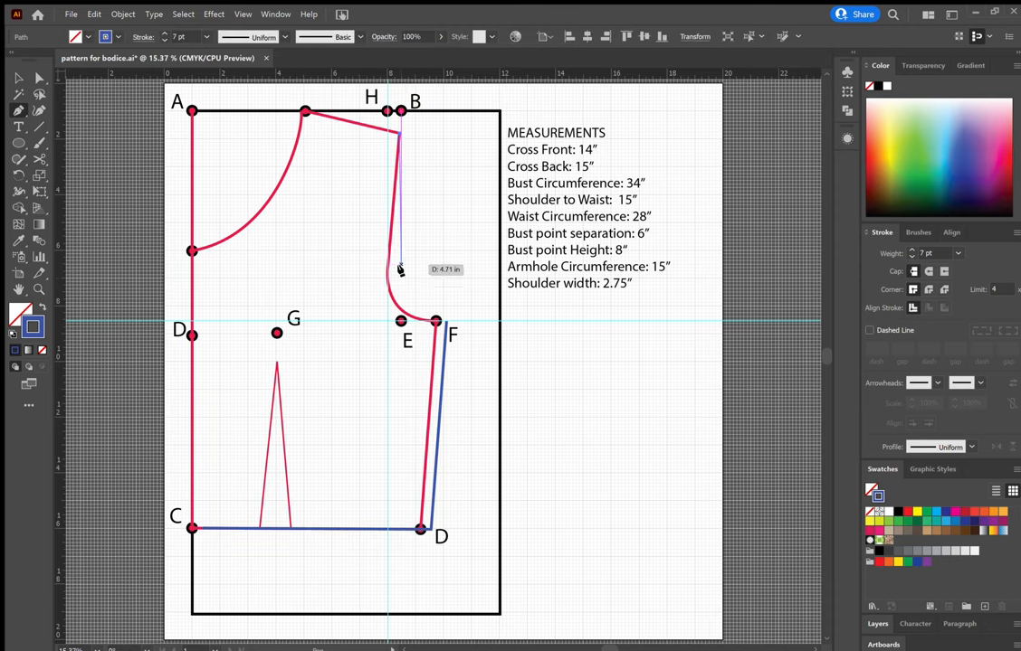
# Curve and smooth the blue back armhole line near point E.
pyautogui.moveTo(400, 270); pyautogui.dragTo(407, 311)
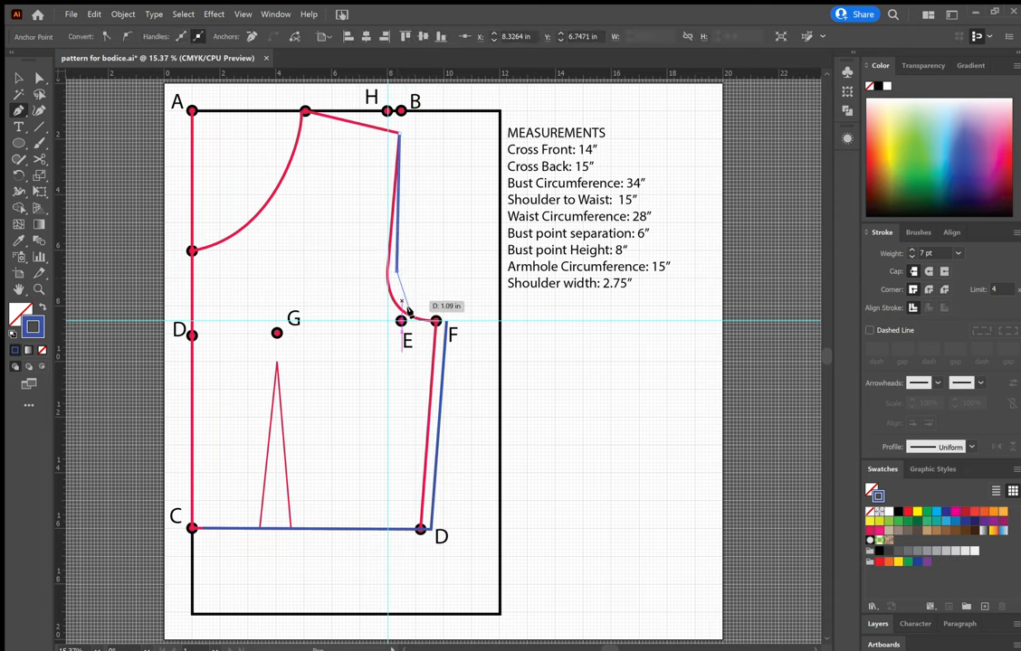
pyautogui.moveTo(409, 298); pyautogui.dragTo(444, 324)
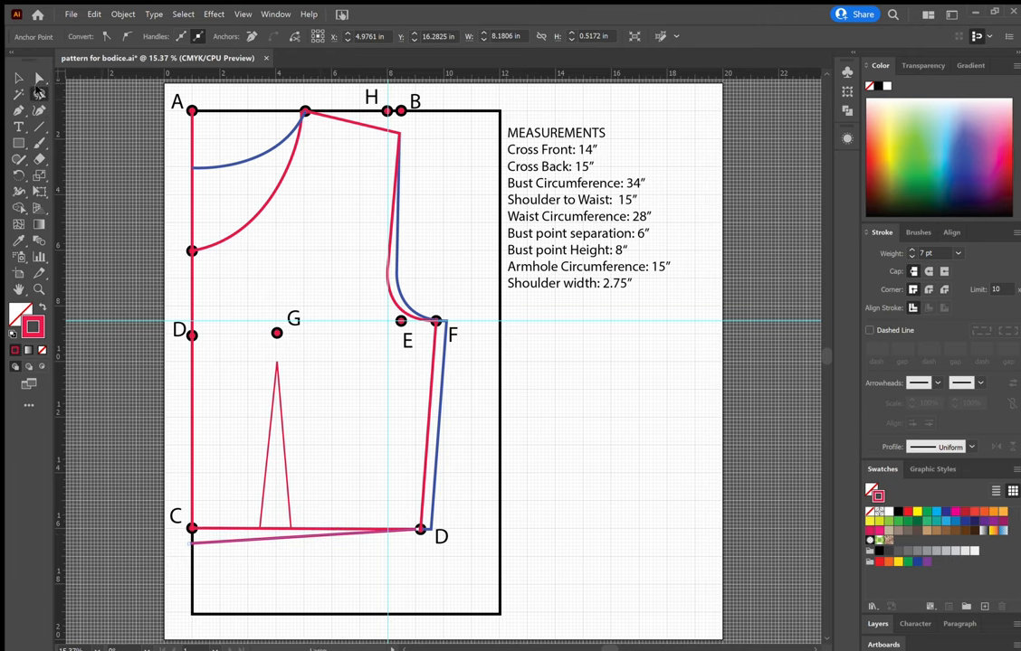
pyautogui.moveTo(316, 540)
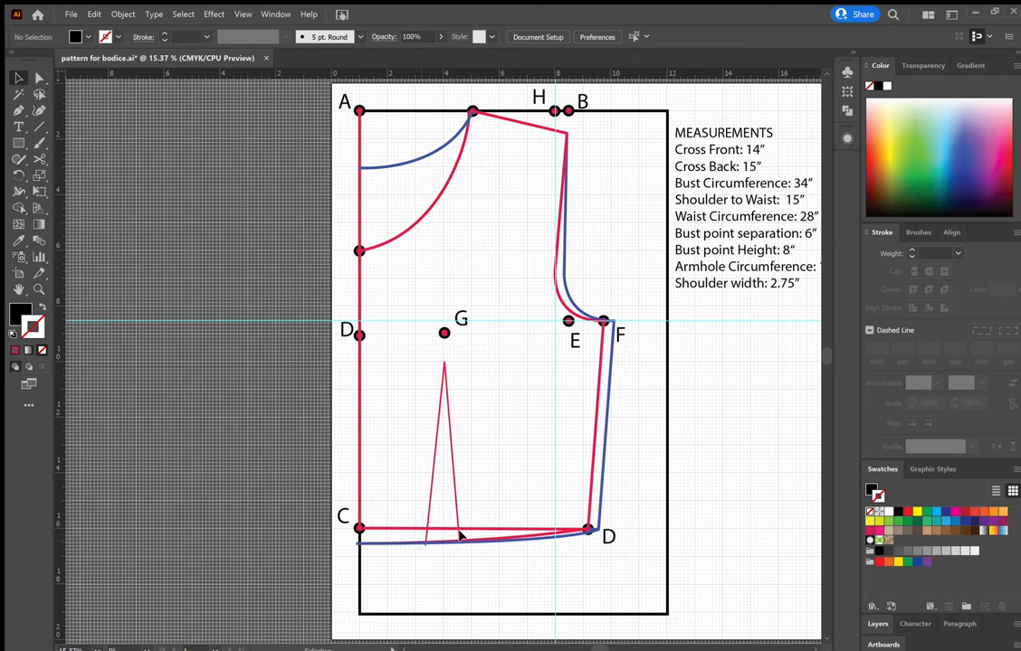
pyautogui.moveTo(441, 460)
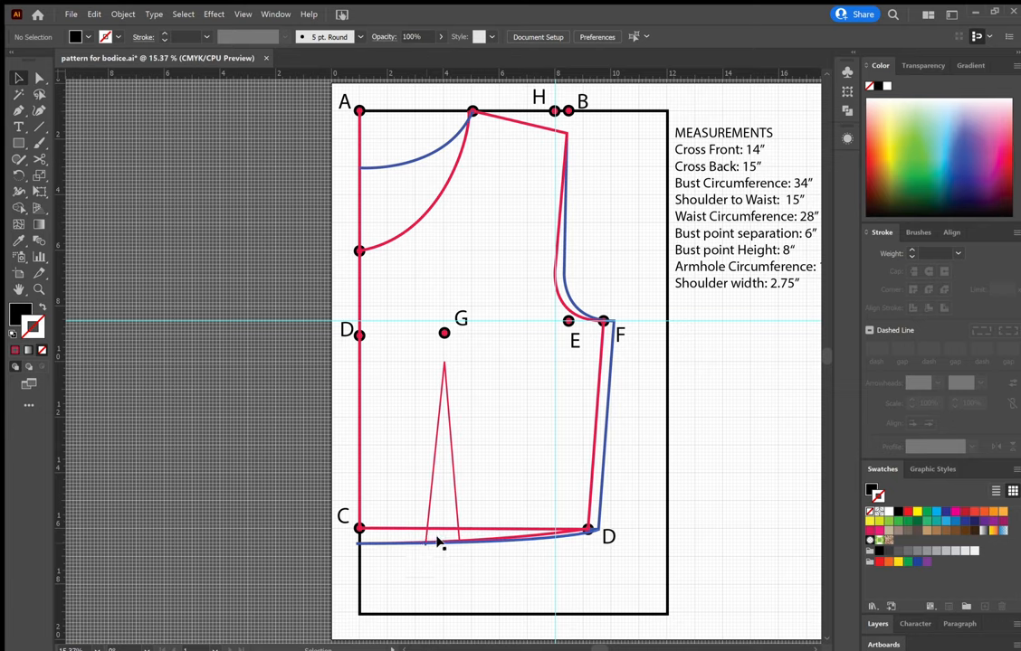
pyautogui.moveTo(467, 543)
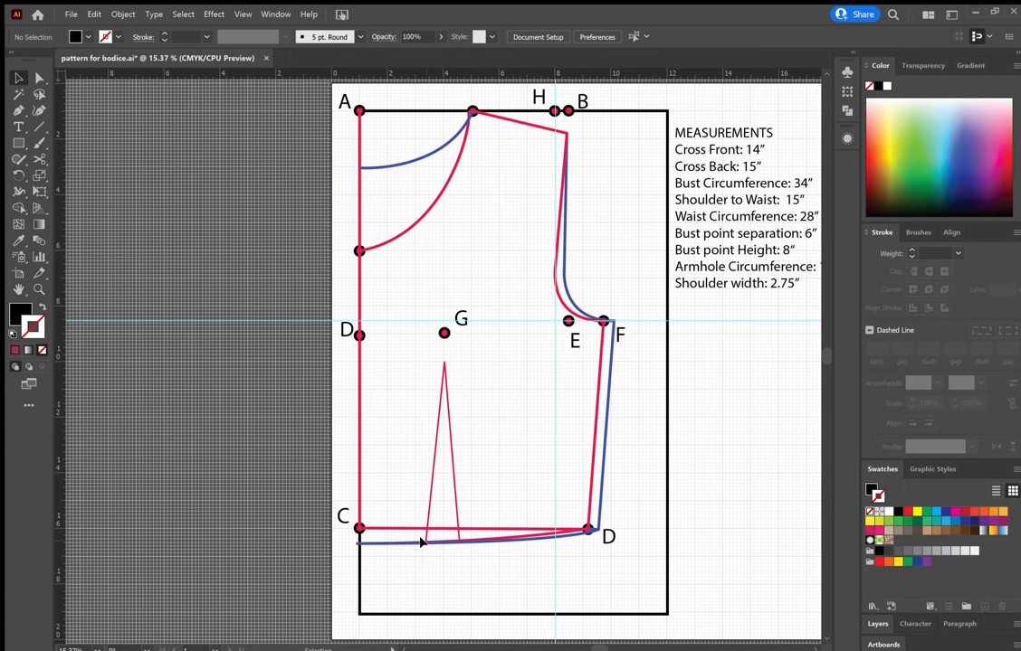
pyautogui.moveTo(689, 565)
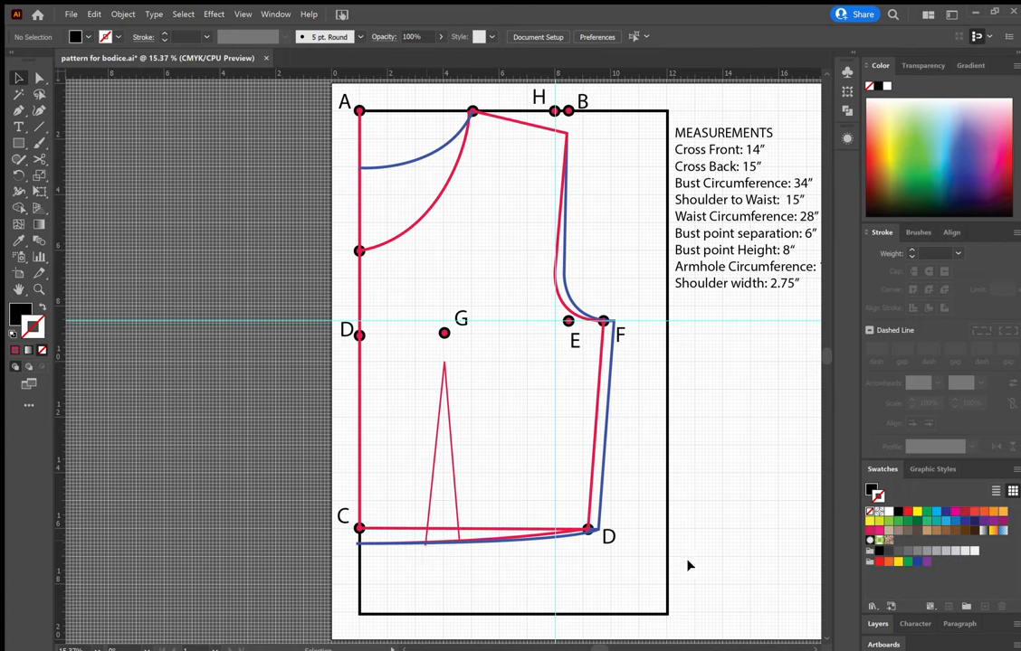